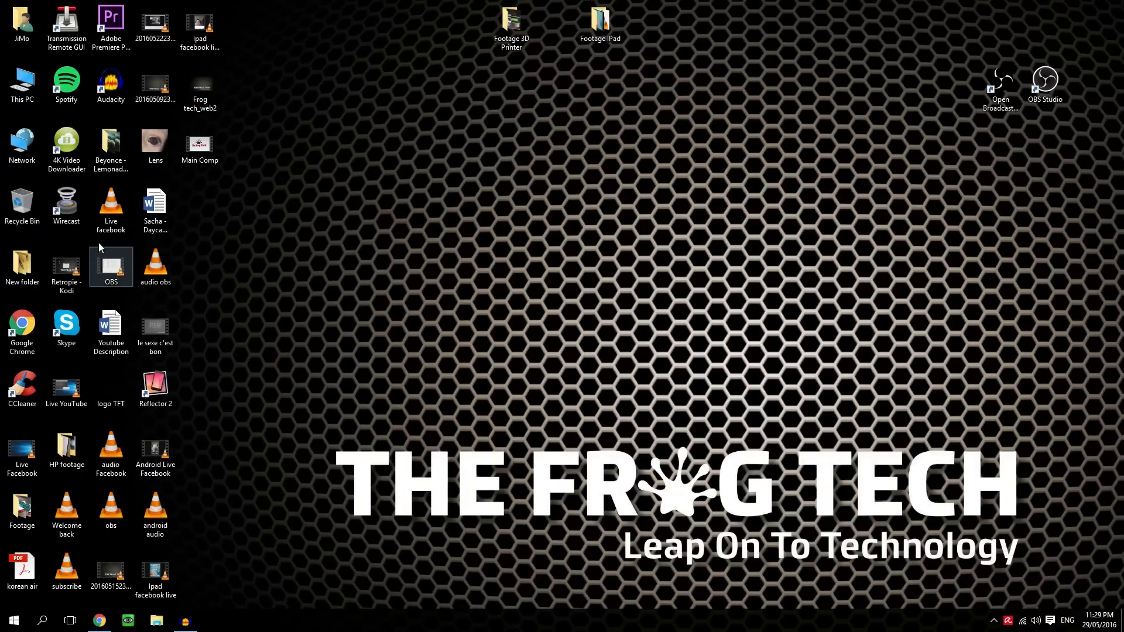
pyautogui.moveTo(66, 207)
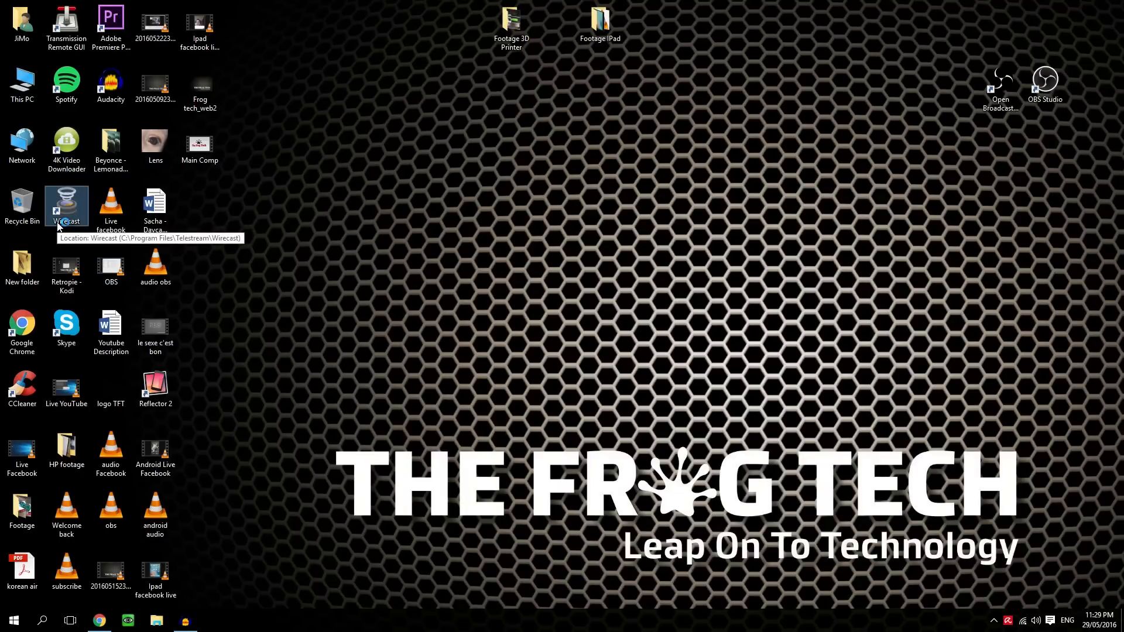
# Step: Launch Wirecast from its desktop shortcut, opening a new untitled project
pyautogui.doubleClick(65, 206)
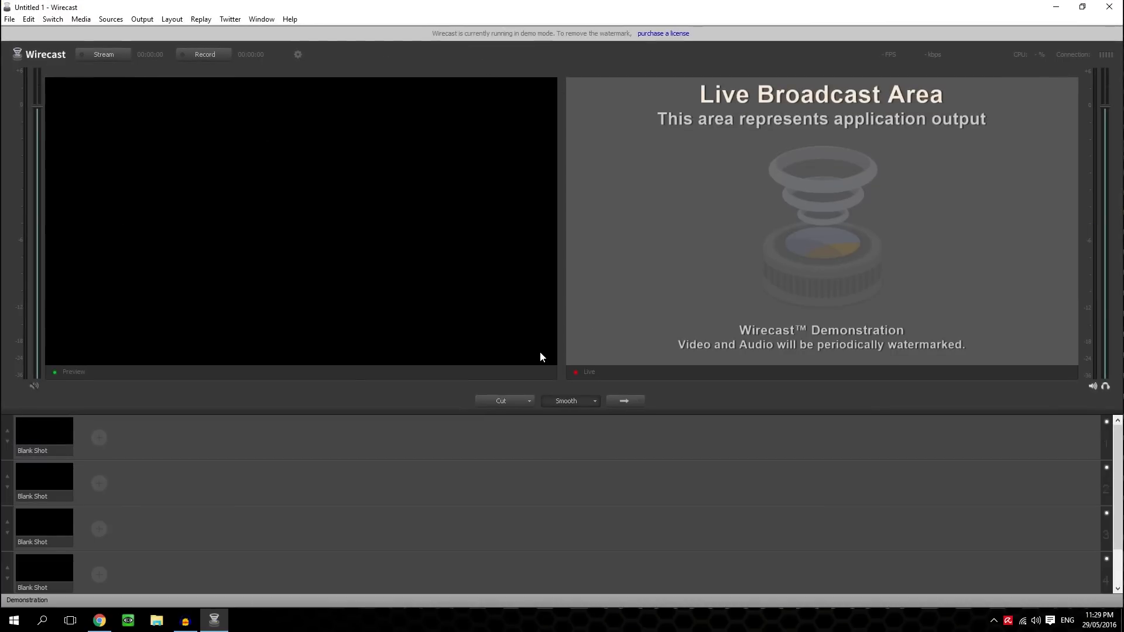
# Step: Add a new output in Output Settings with Facebook as its destination
pyautogui.click(142, 19)
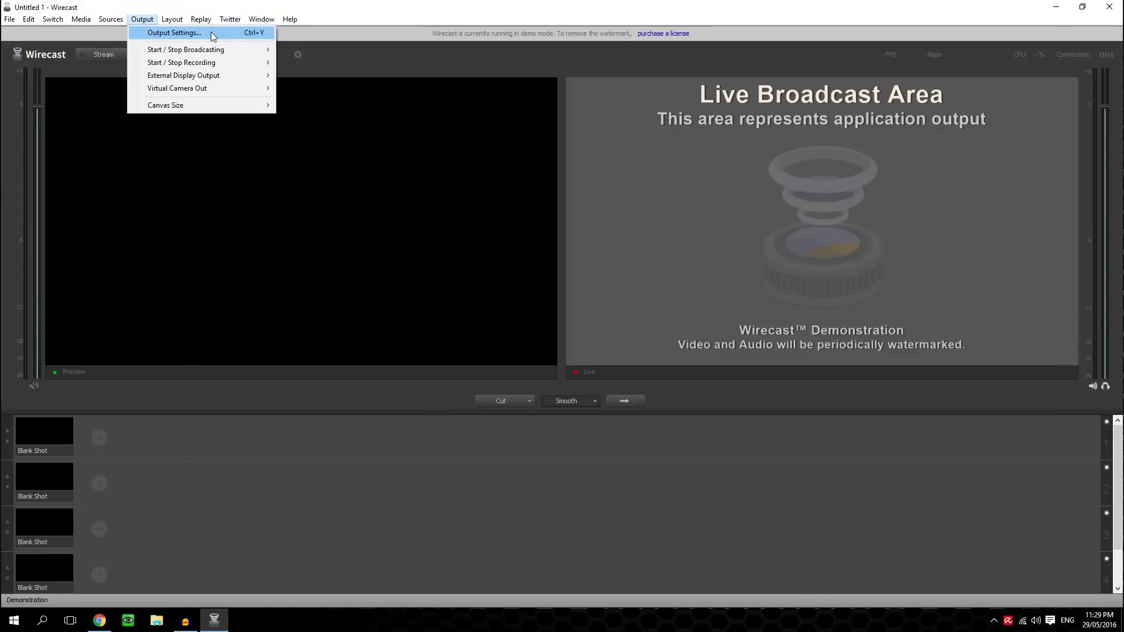
pyautogui.click(175, 33)
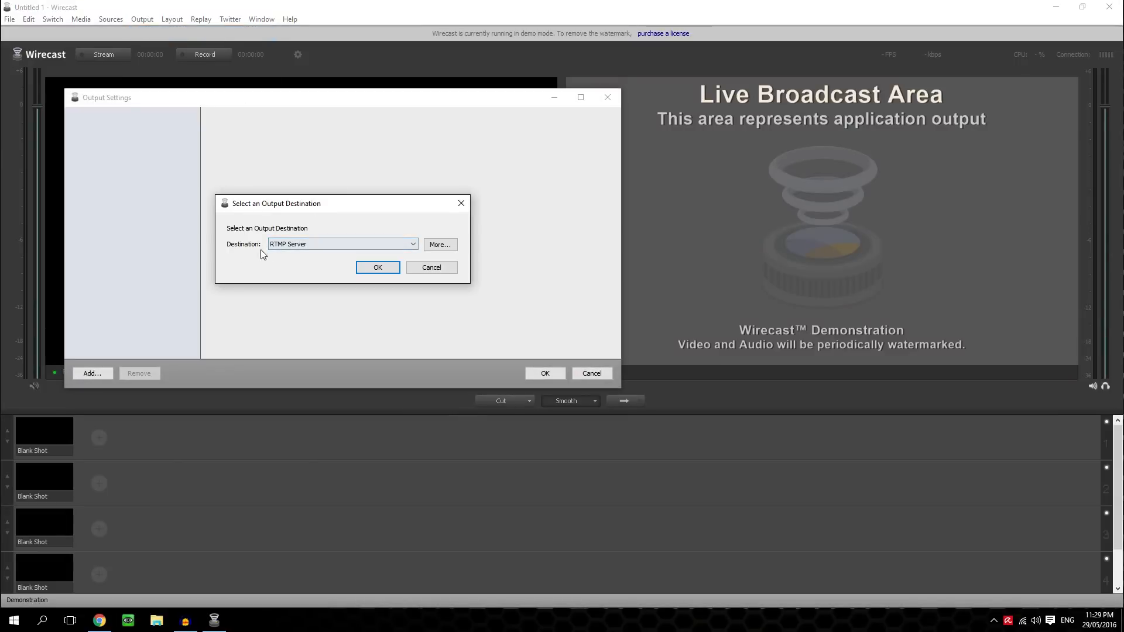
pyautogui.click(342, 243)
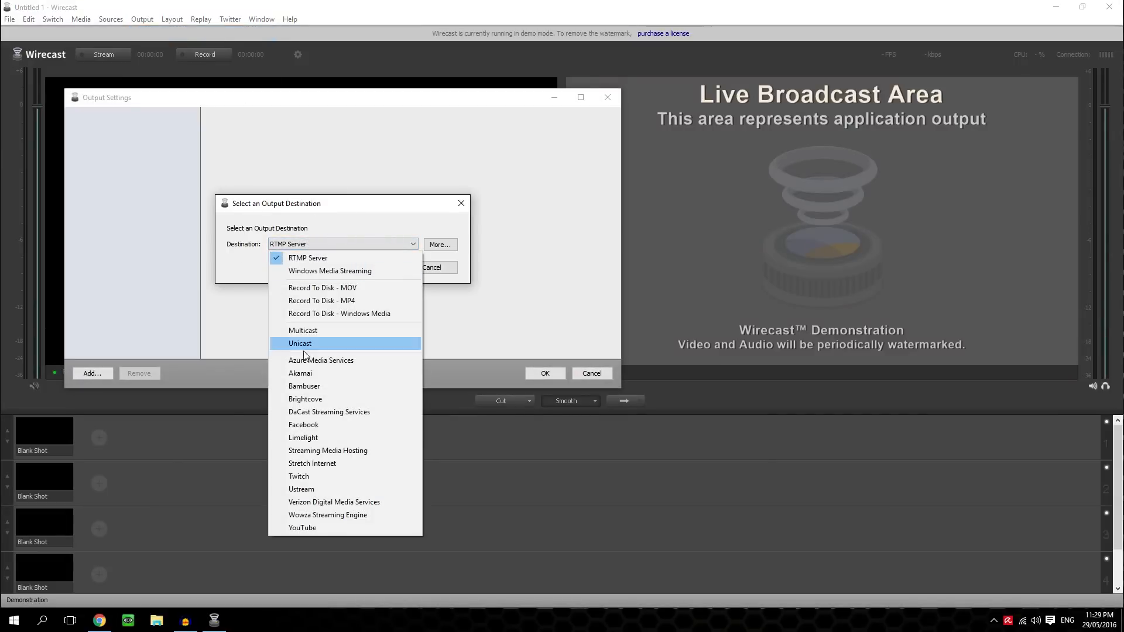
pyautogui.click(302, 424)
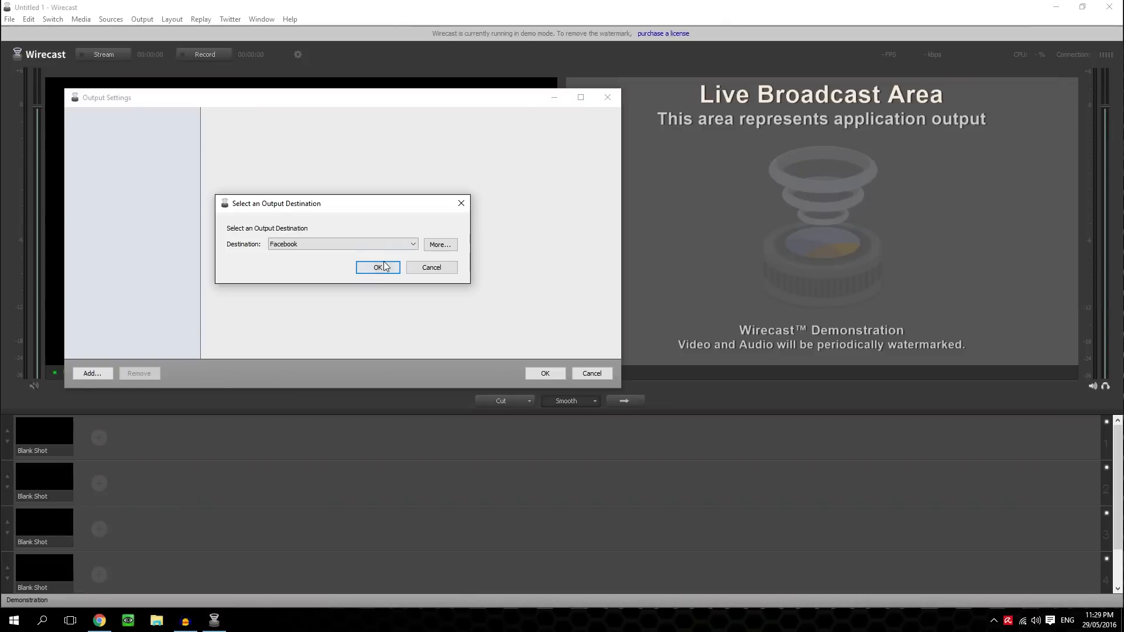
pyautogui.click(378, 267)
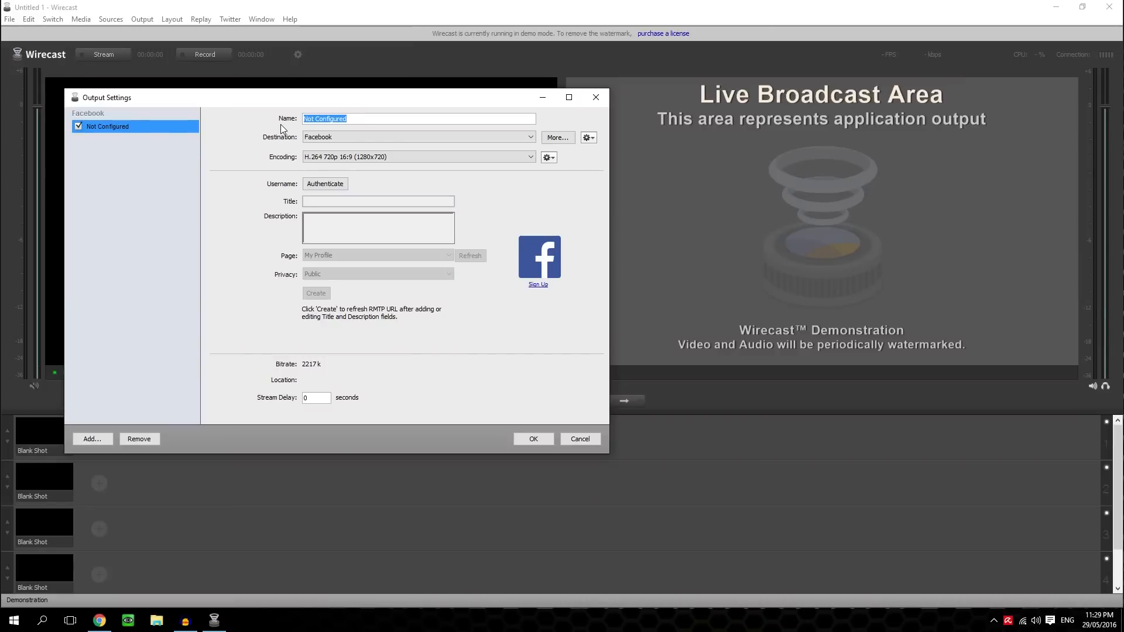
# Step: Name the Facebook output 'Facebook Live' and review its destination and 720p H.264 encoding
pyautogui.write('Facebook Live')
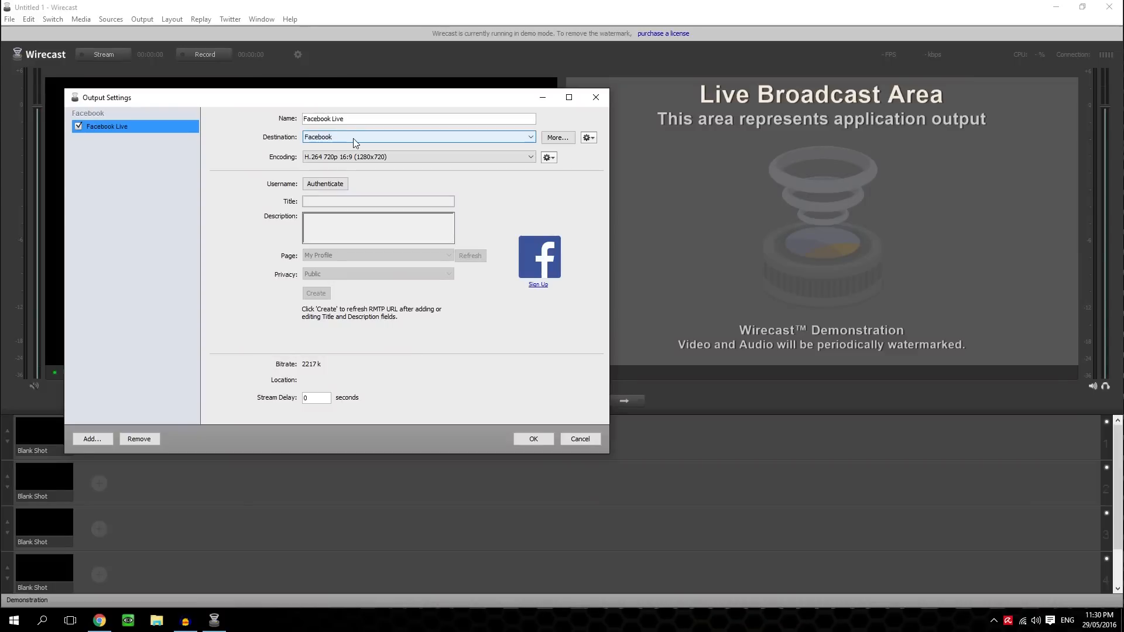
pyautogui.click(418, 156)
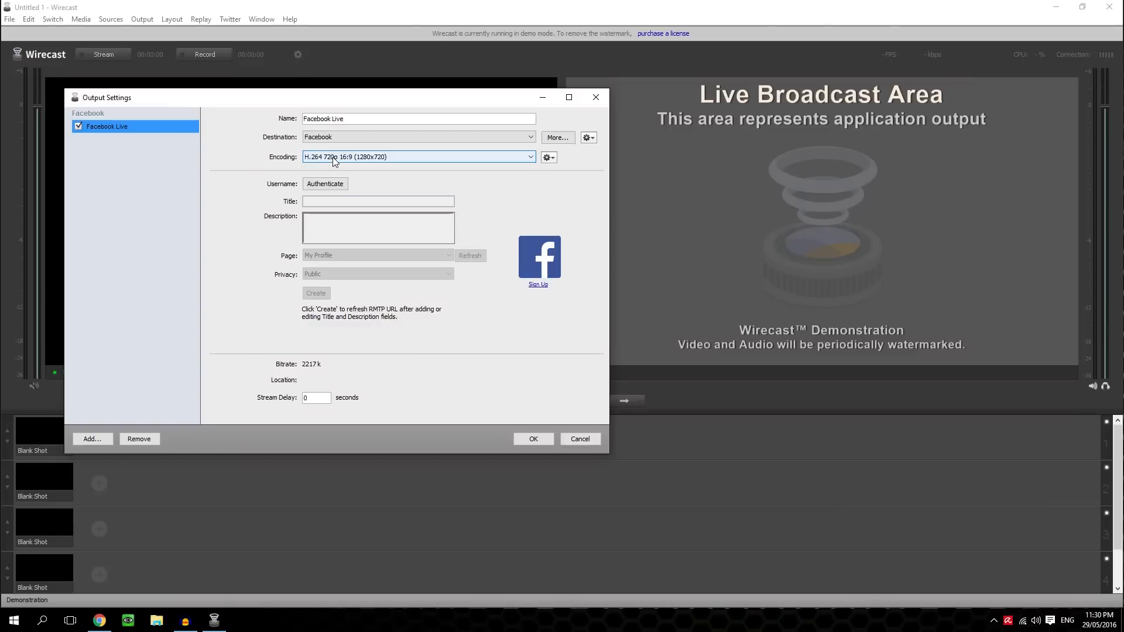
pyautogui.click(418, 118)
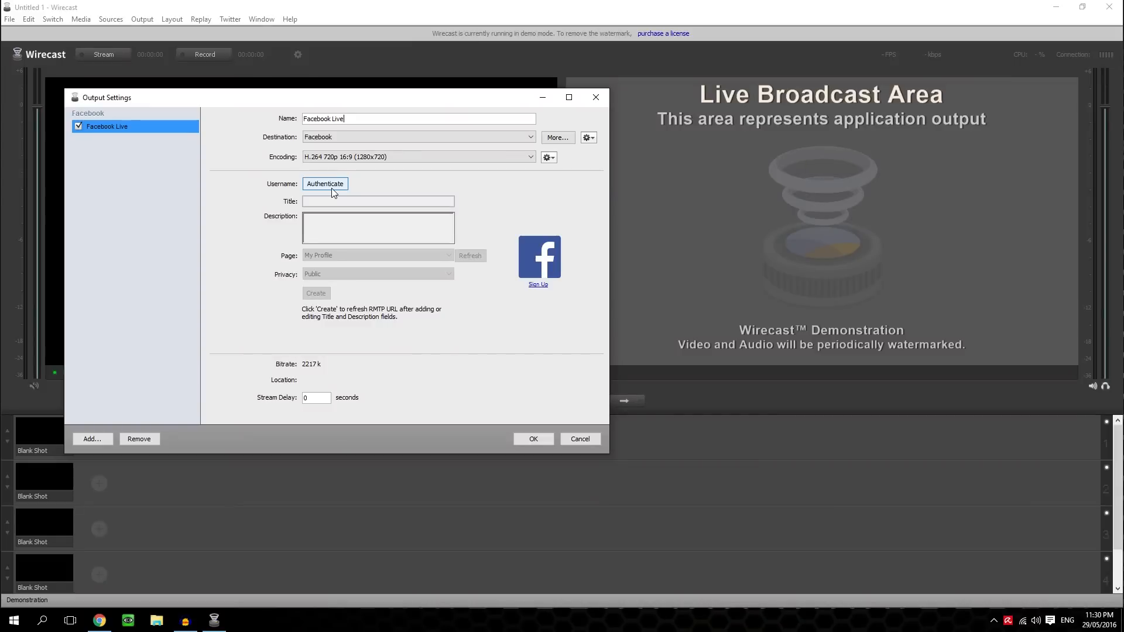
# Step: Authenticate the Facebook account, title the broadcast 'Stream Live' and create its RTMP location
pyautogui.click(325, 184)
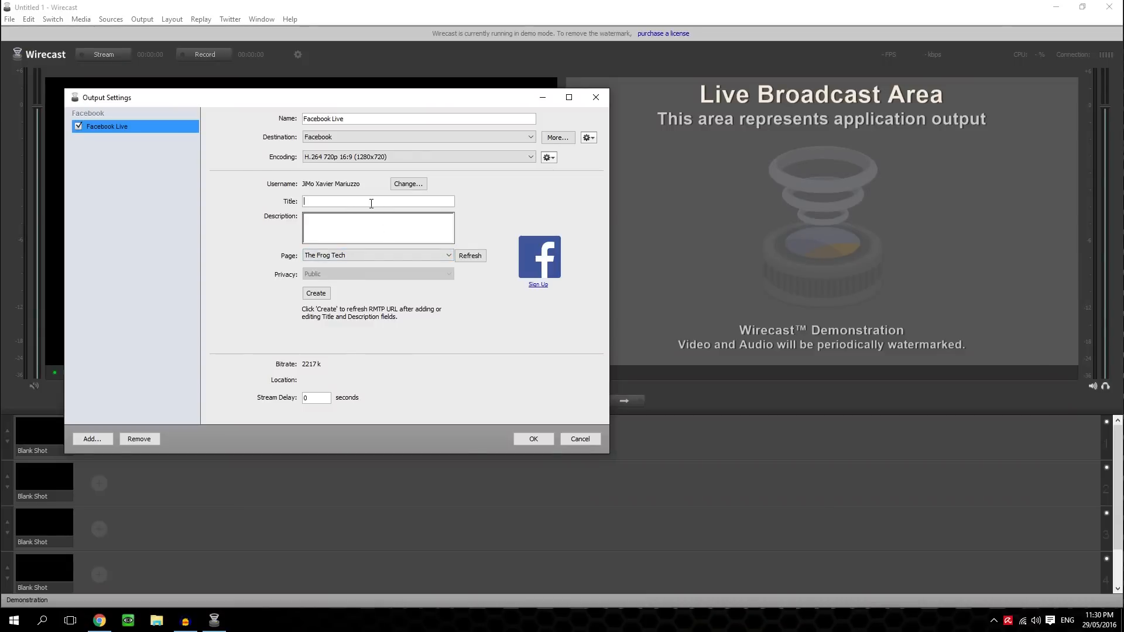
pyautogui.write('Stream')
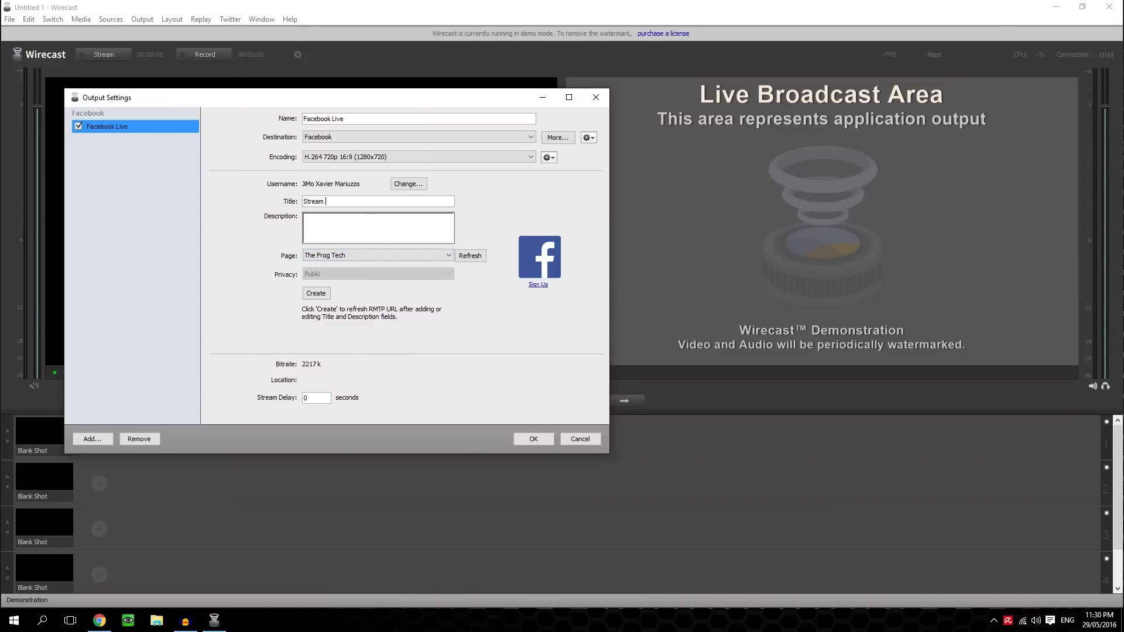
pyautogui.write('Live')
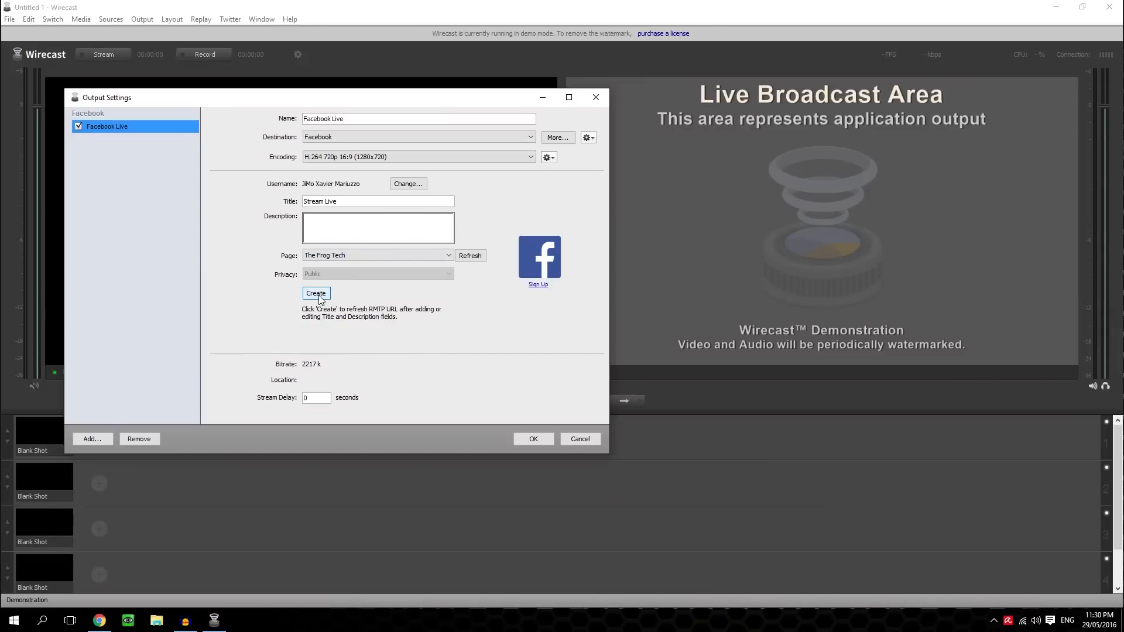
pyautogui.click(315, 295)
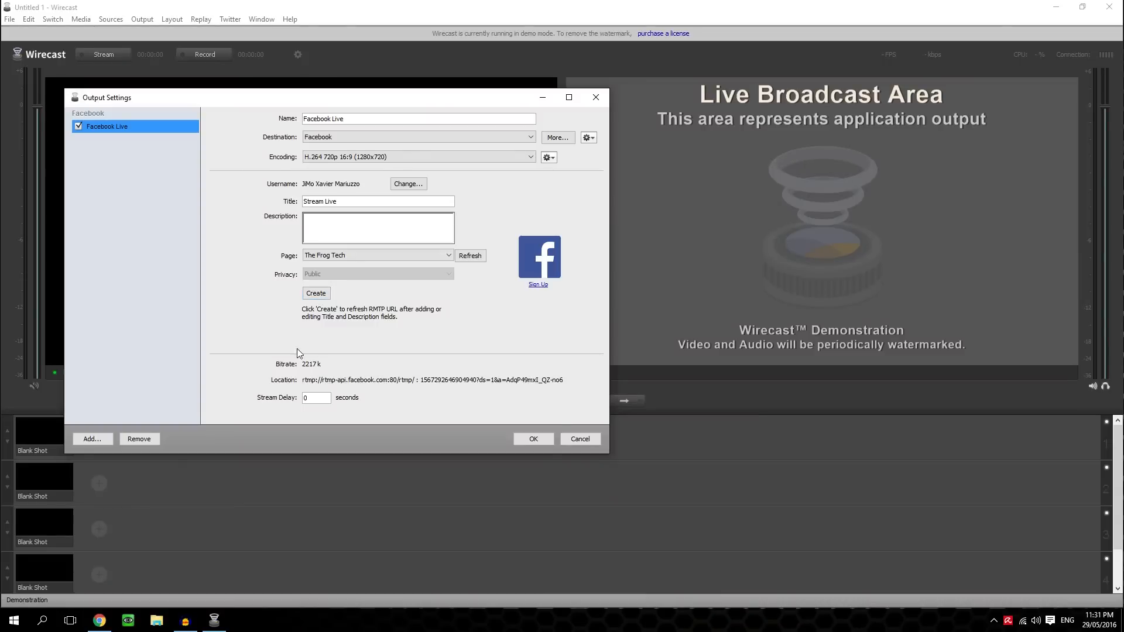
pyautogui.moveTo(323, 370)
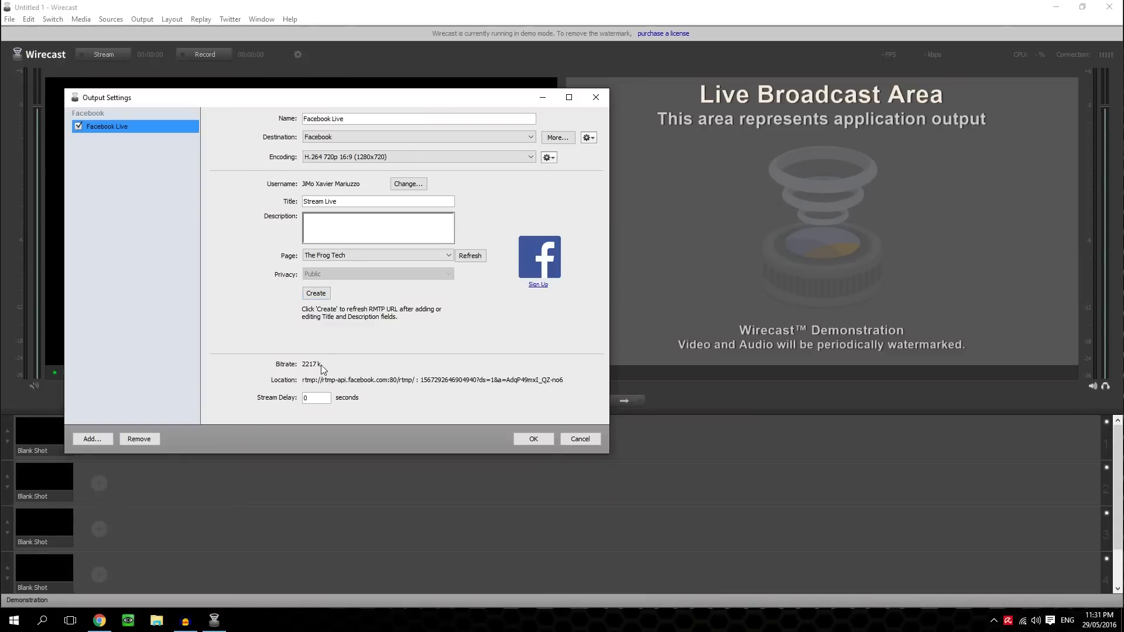
pyautogui.moveTo(320, 376)
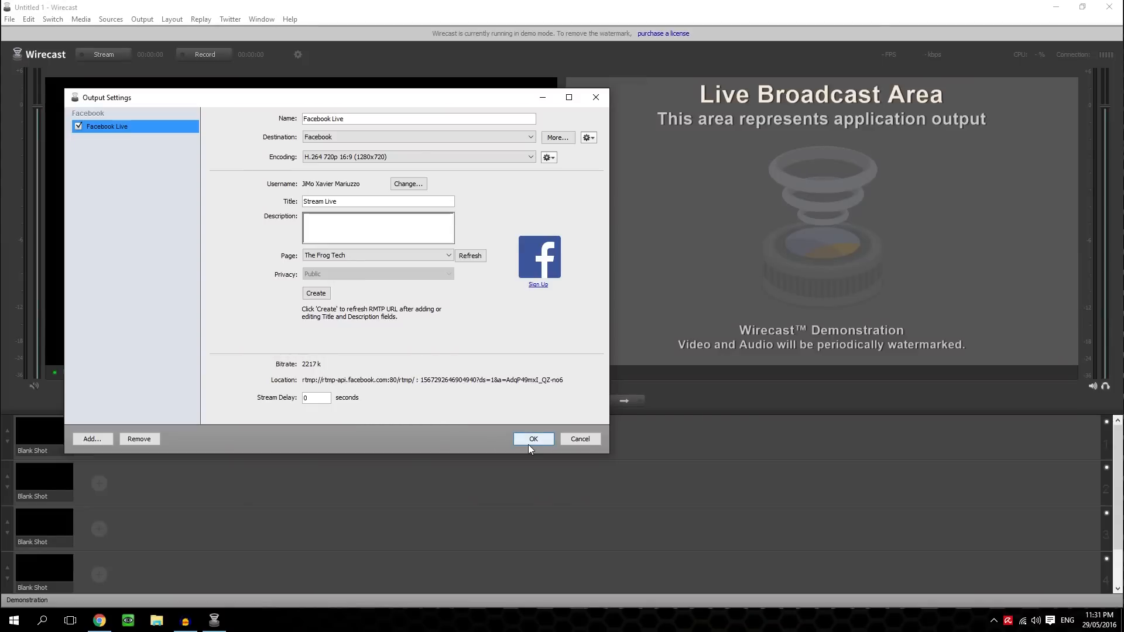
pyautogui.moveTo(91, 439)
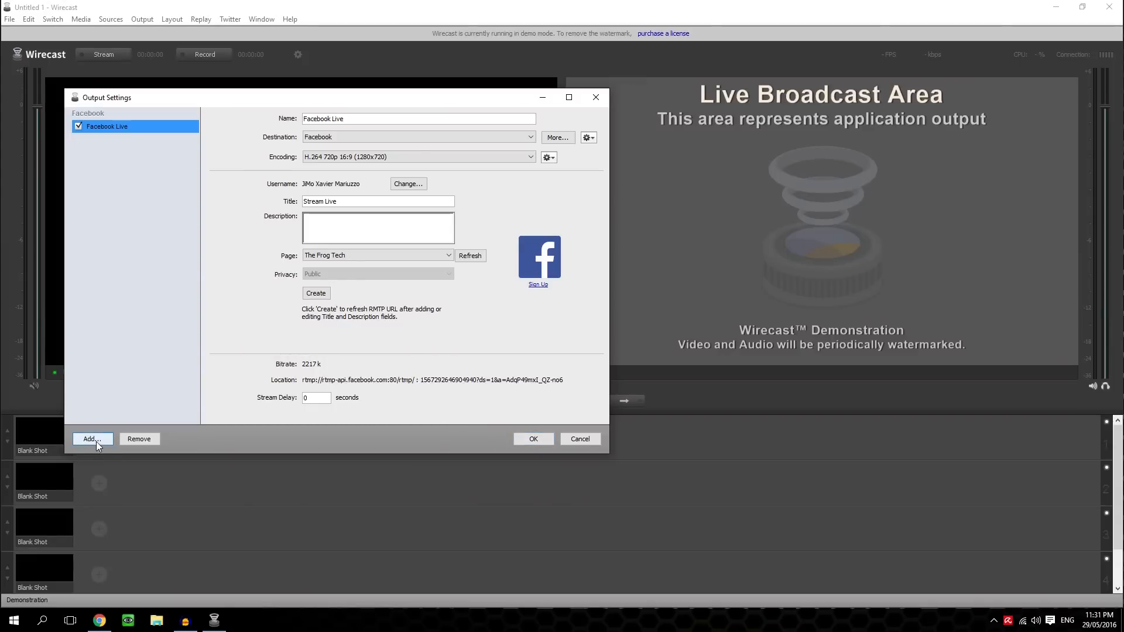
# Step: Add a second output with YouTube as its destination
pyautogui.click(92, 439)
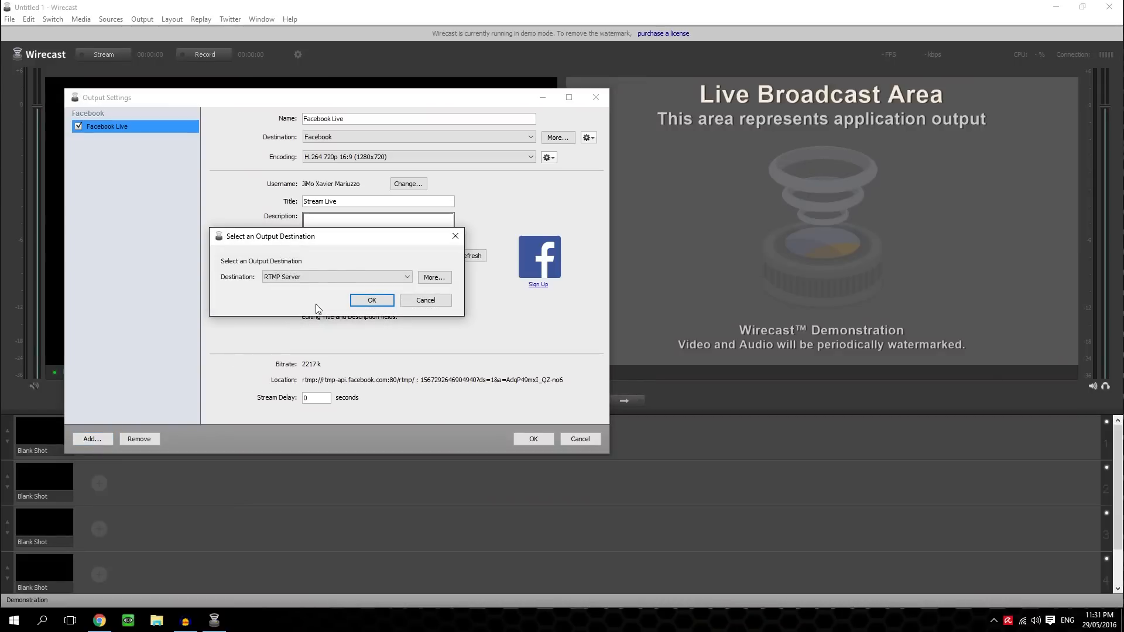
pyautogui.click(336, 276)
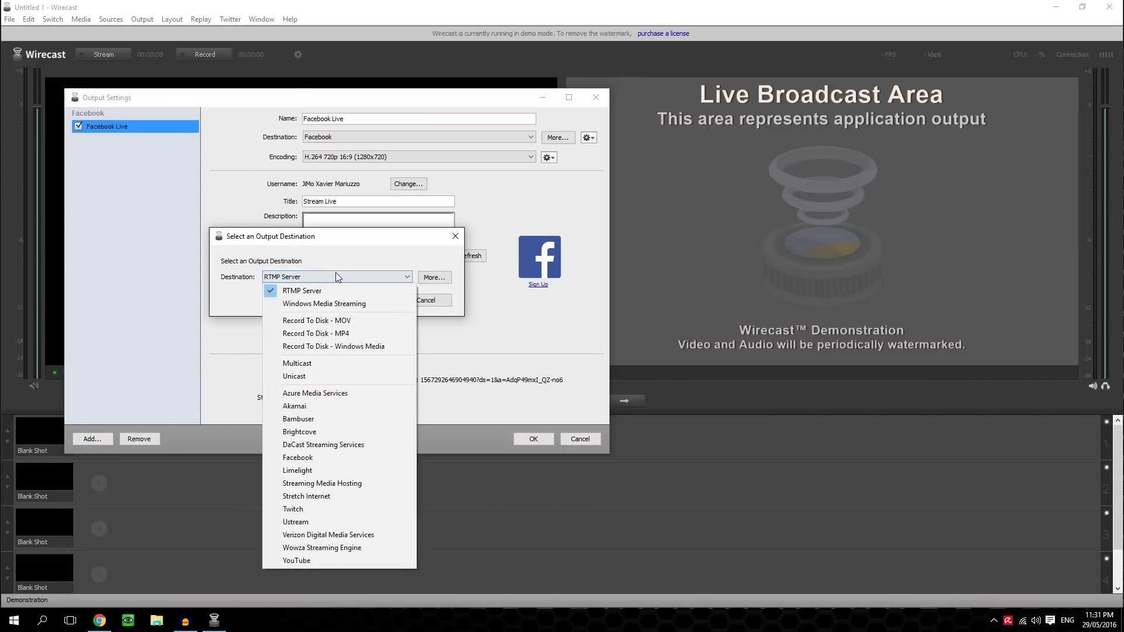
pyautogui.moveTo(315, 334)
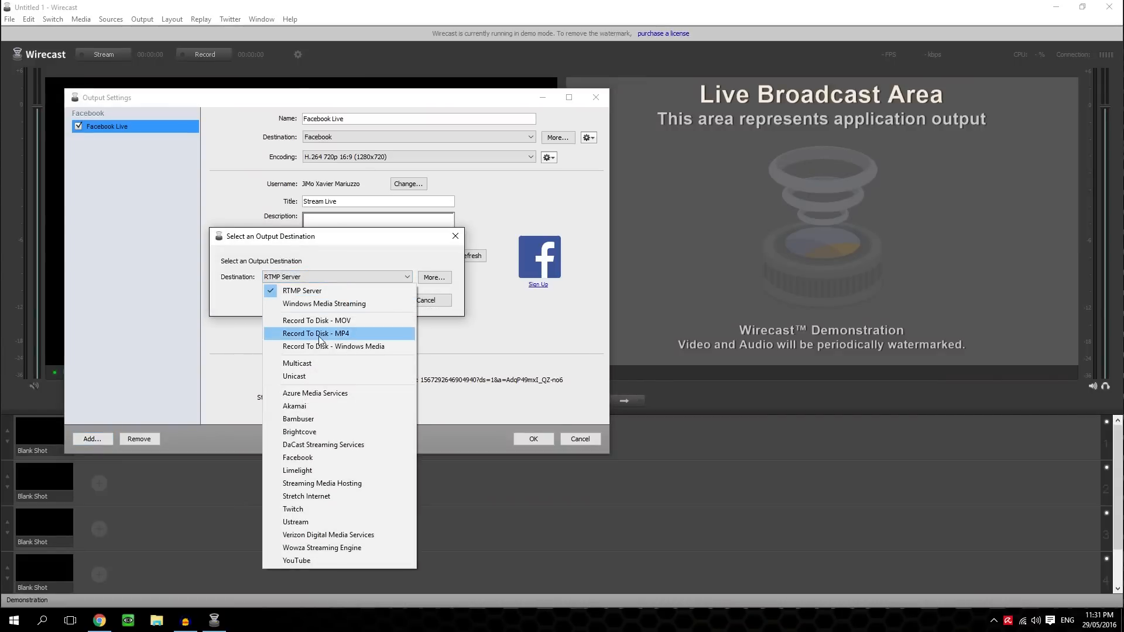
pyautogui.moveTo(297, 561)
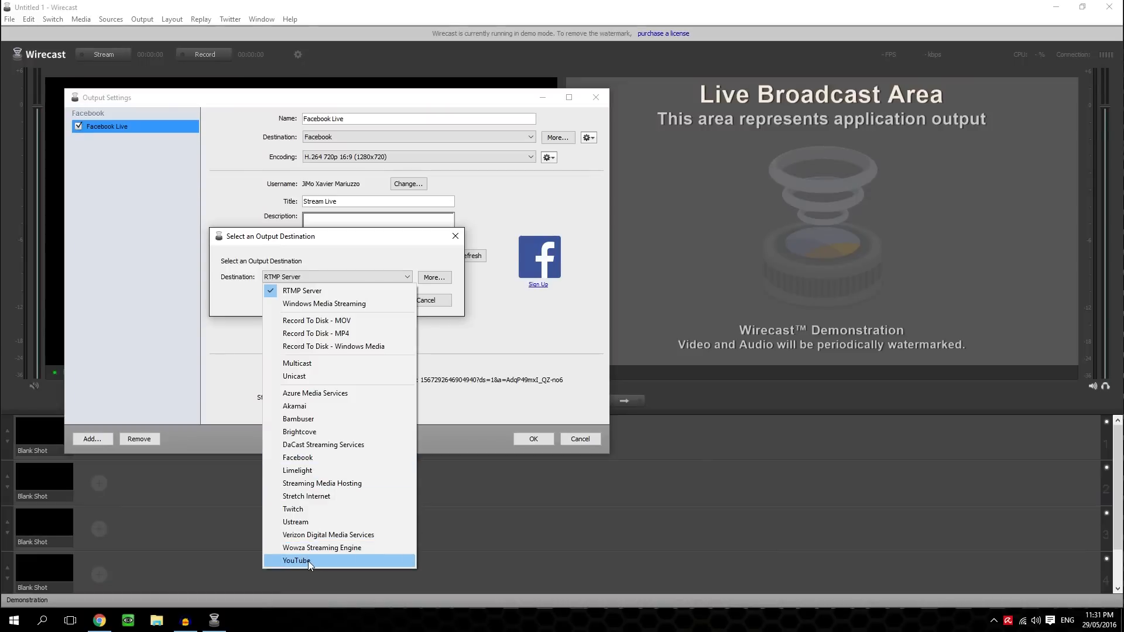
pyautogui.moveTo(331, 279)
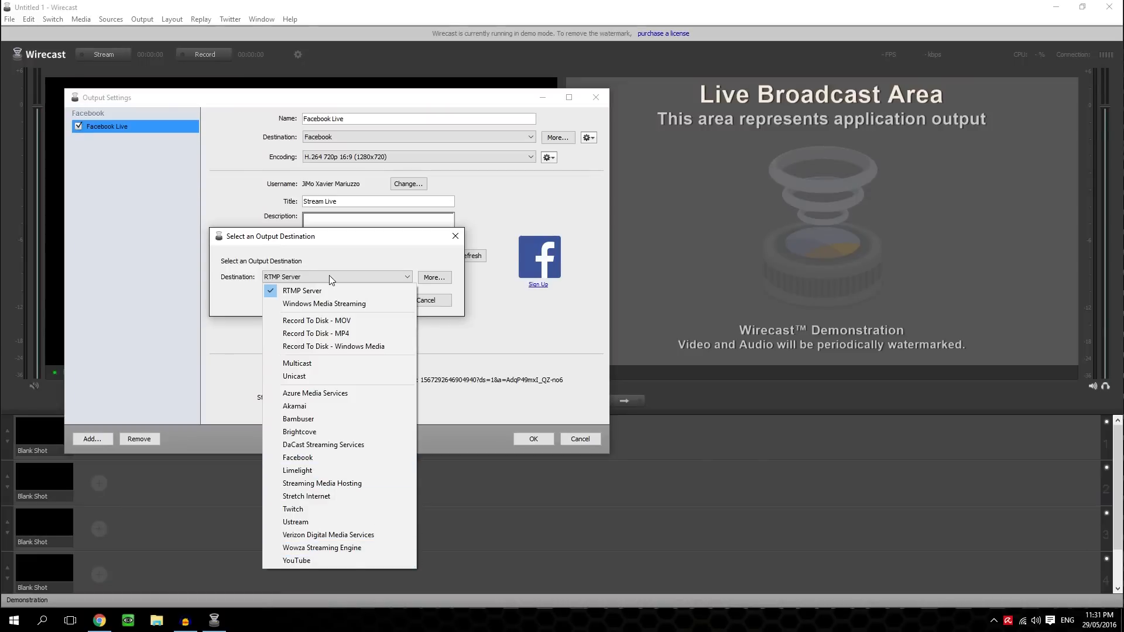
pyautogui.moveTo(314, 419)
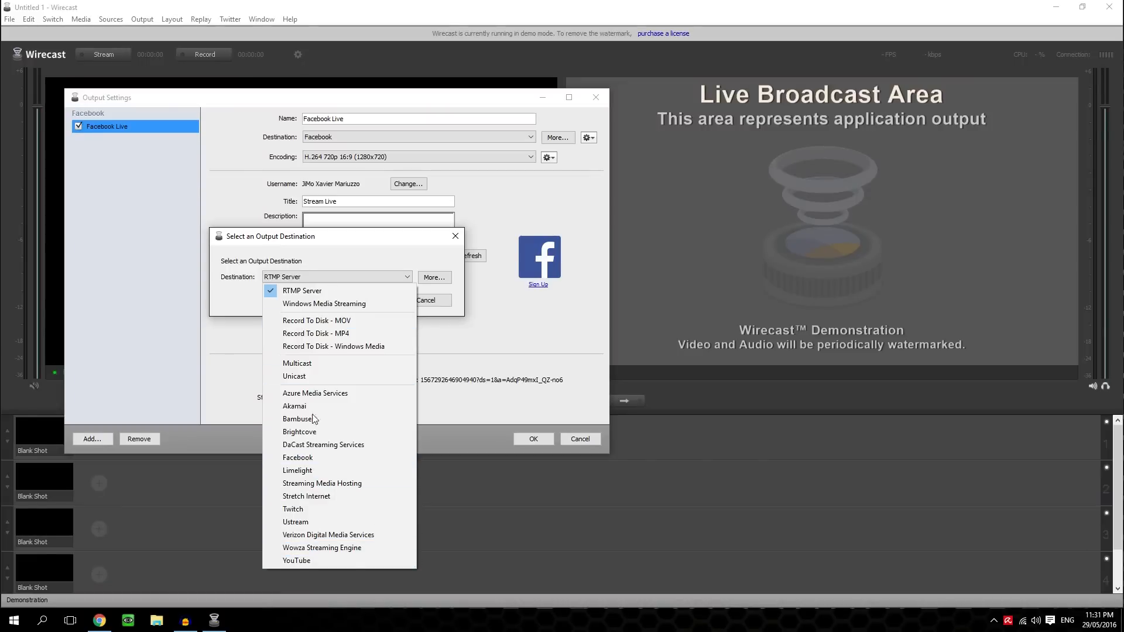
pyautogui.moveTo(296, 561)
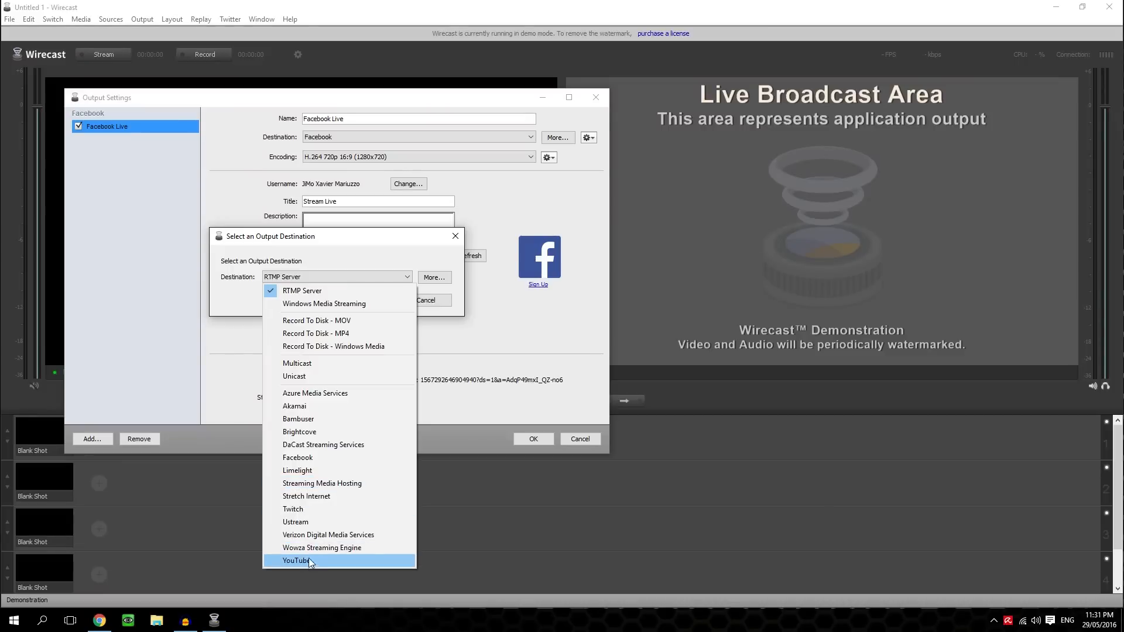
pyautogui.moveTo(293, 513)
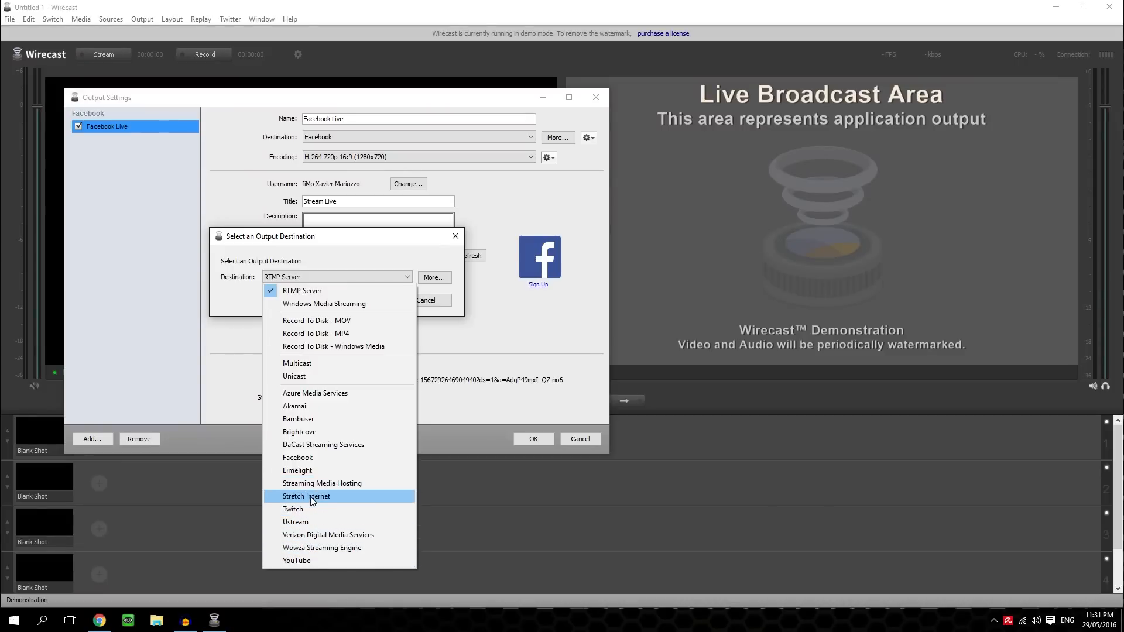
pyautogui.moveTo(309, 561)
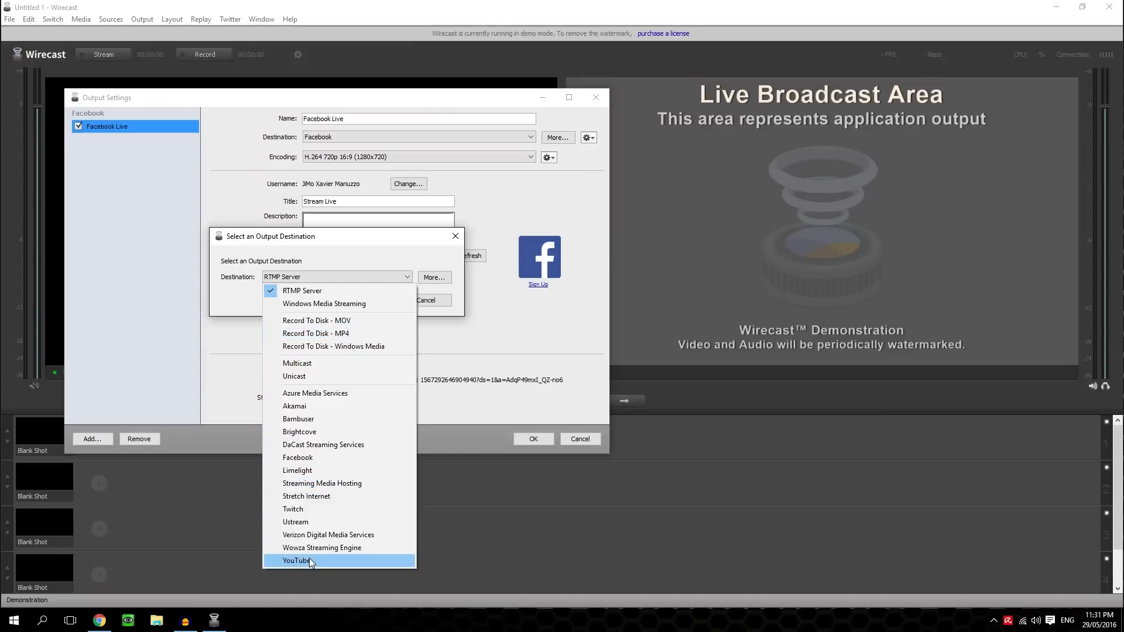
pyautogui.moveTo(319, 522)
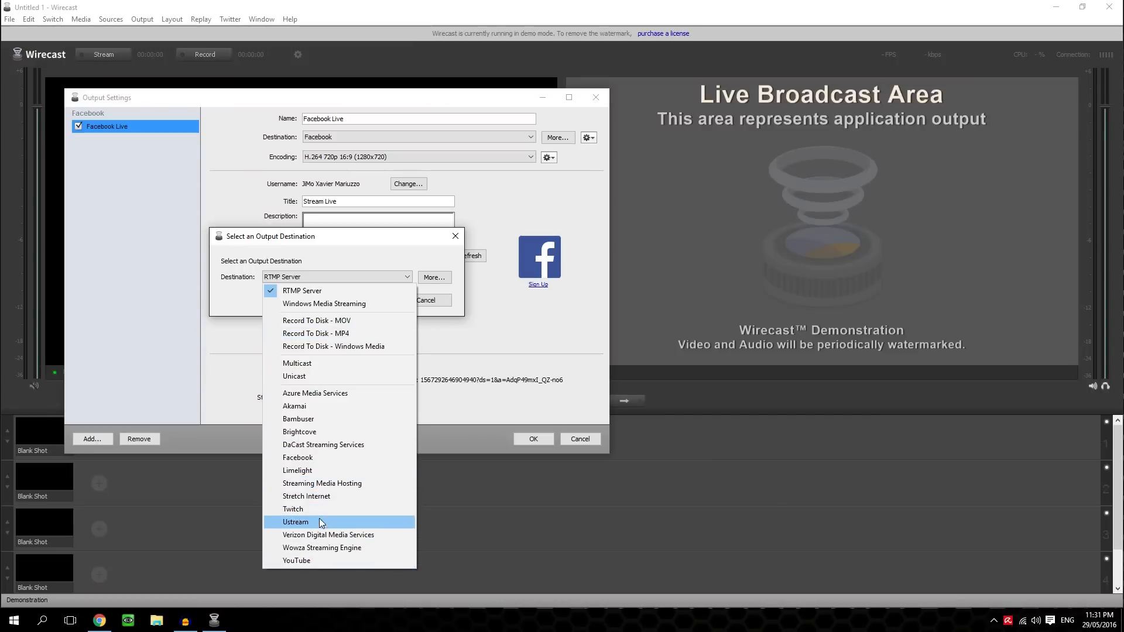
pyautogui.click(296, 560)
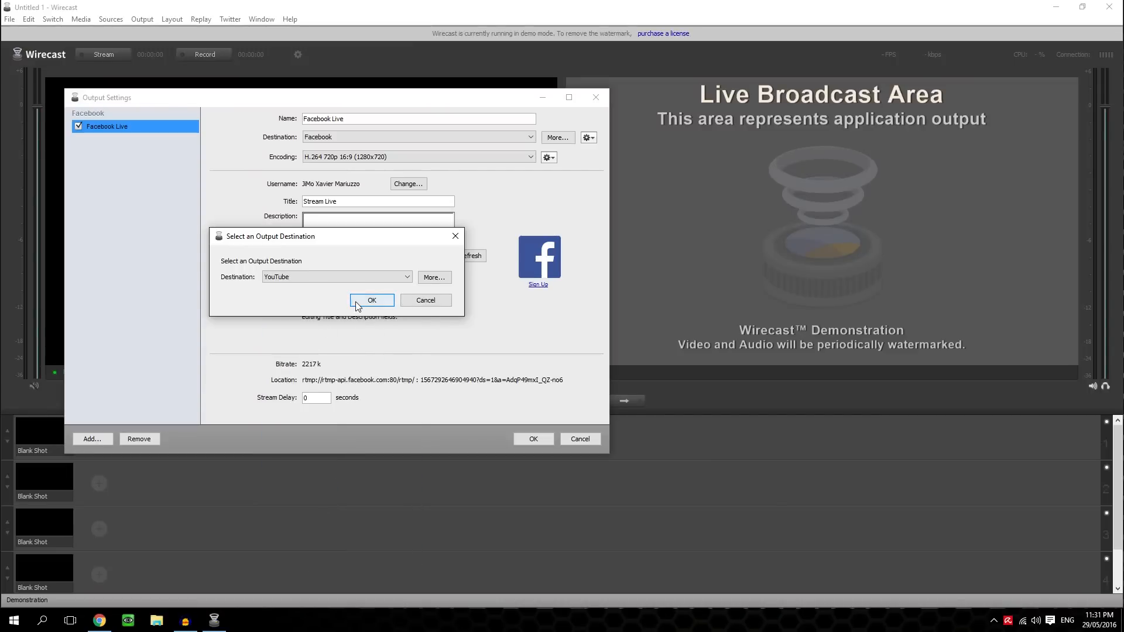
# Step: Name the YouTube output 'Live Youtube' and authenticate it to The Frog Tech Live Stream event
pyautogui.click(371, 300)
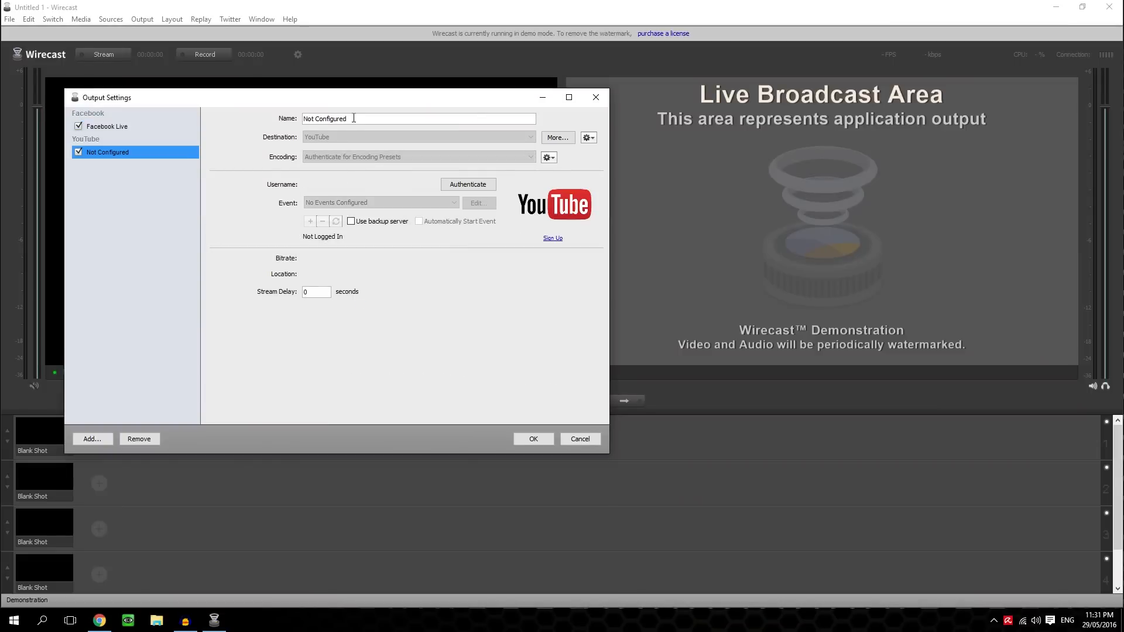
pyautogui.write('L')
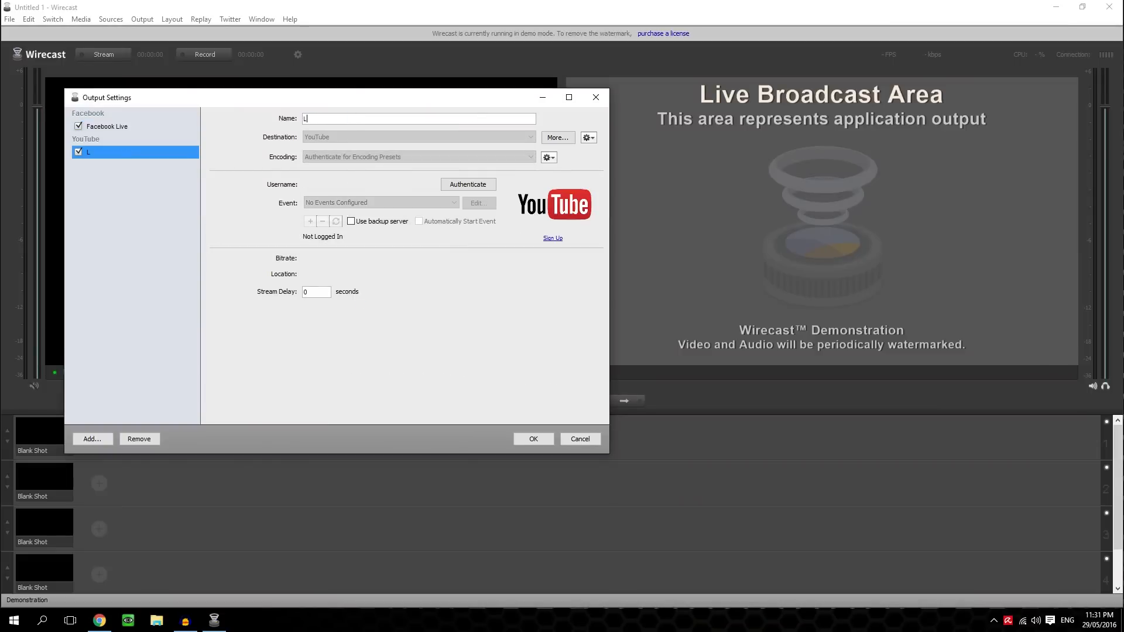
pyautogui.write('ive Y')
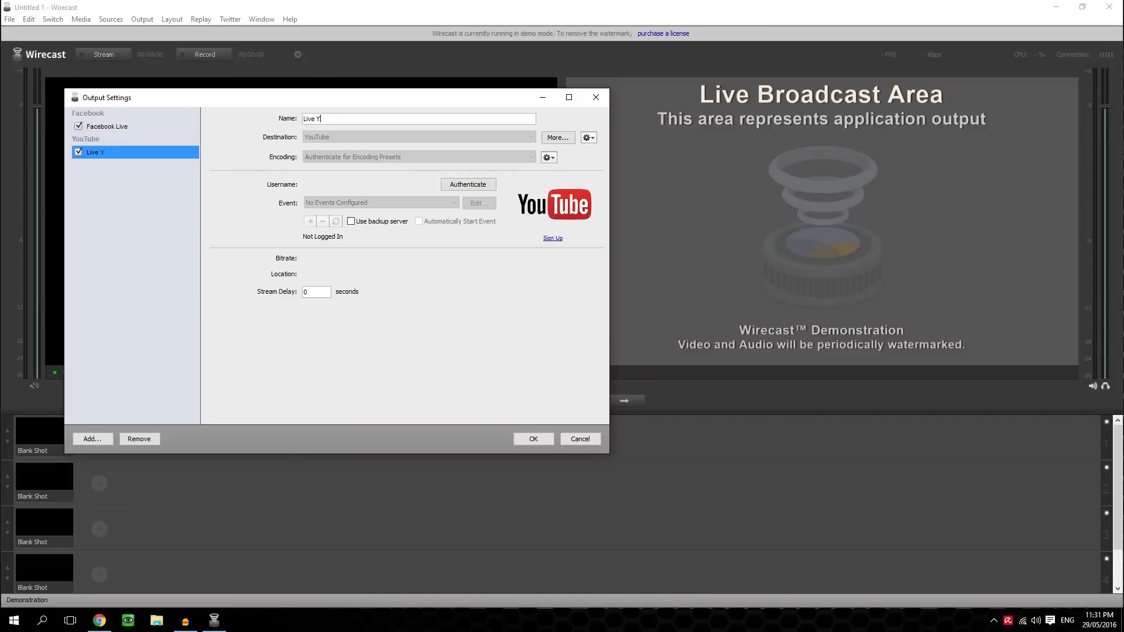
pyautogui.write('outube')
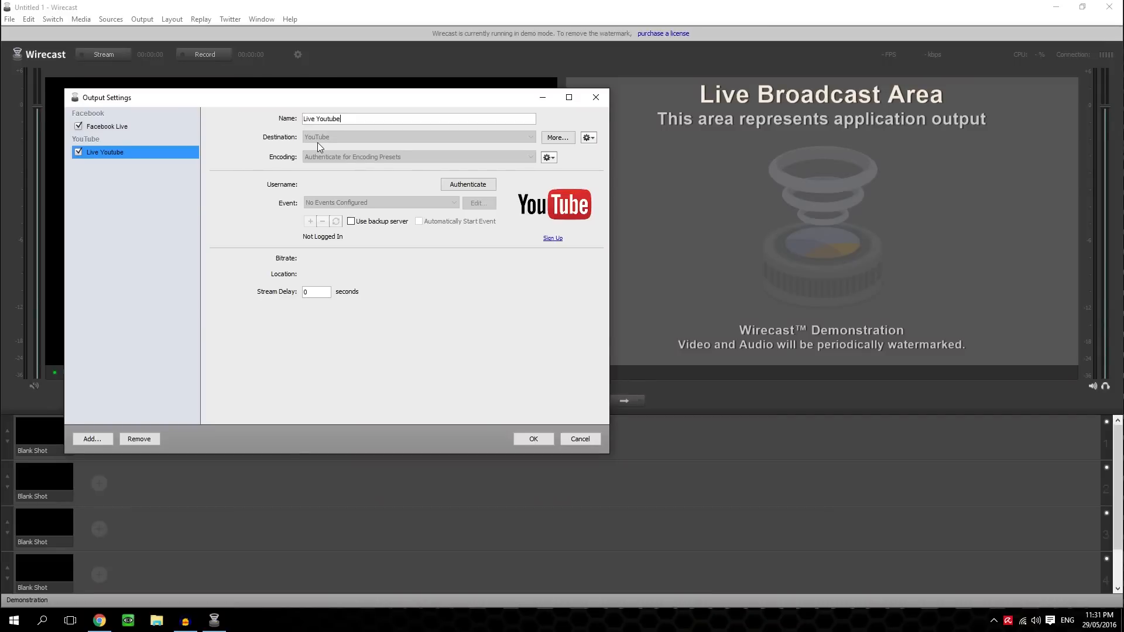
pyautogui.click(467, 184)
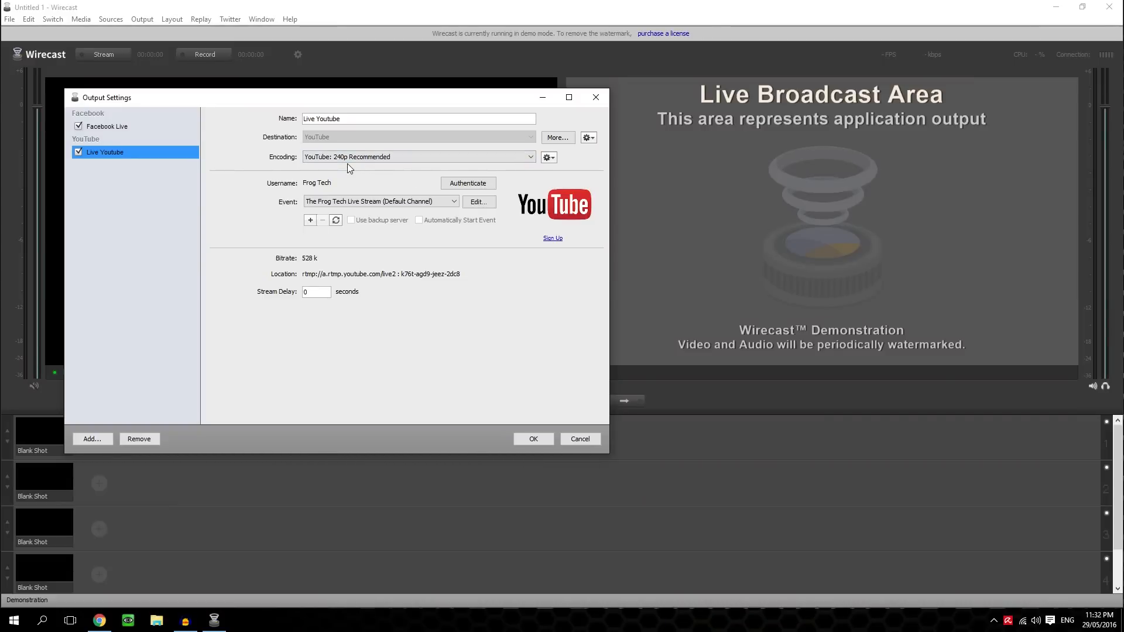
# Step: Switch the YouTube output's encoding to the 'YouTube: 720p Recommended' preset
pyautogui.click(418, 155)
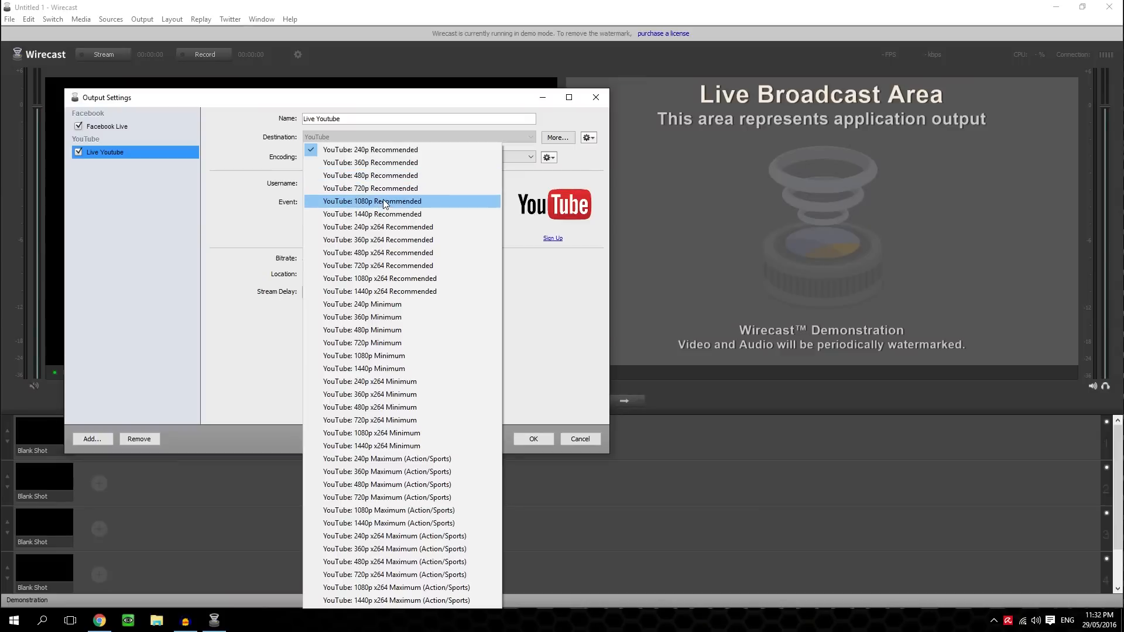
pyautogui.moveTo(397, 208)
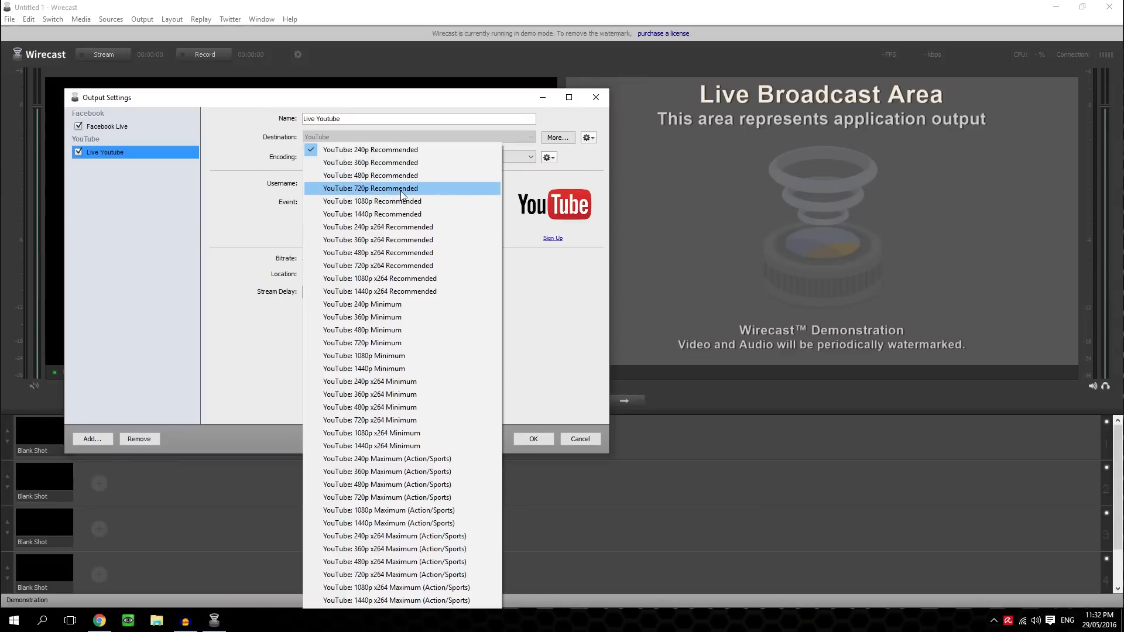
pyautogui.click(370, 187)
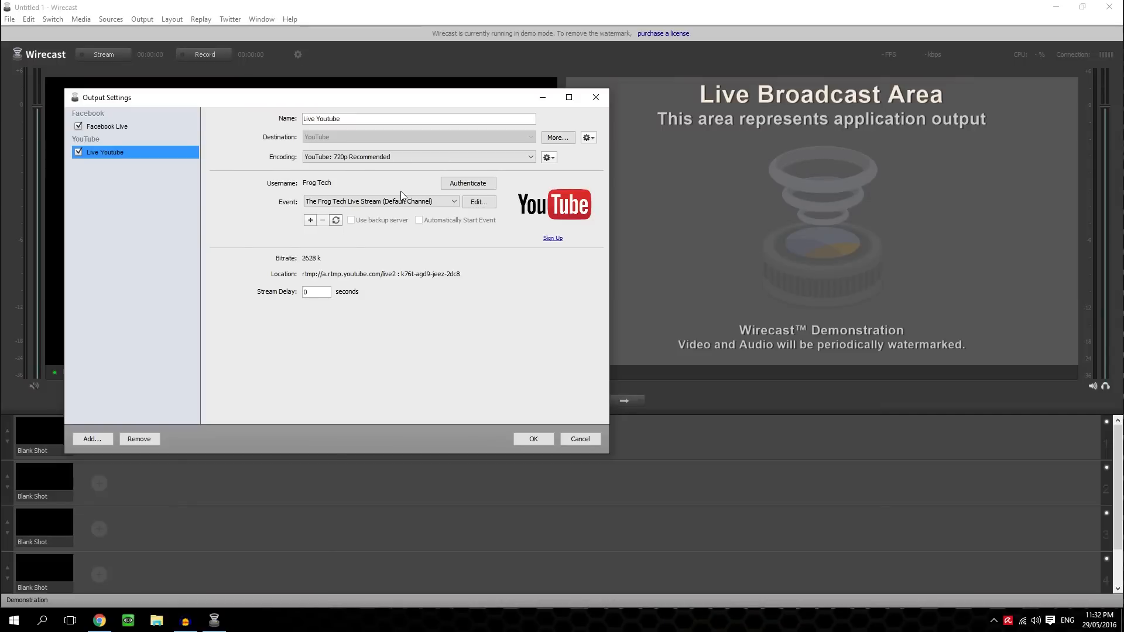
pyautogui.moveTo(311, 287)
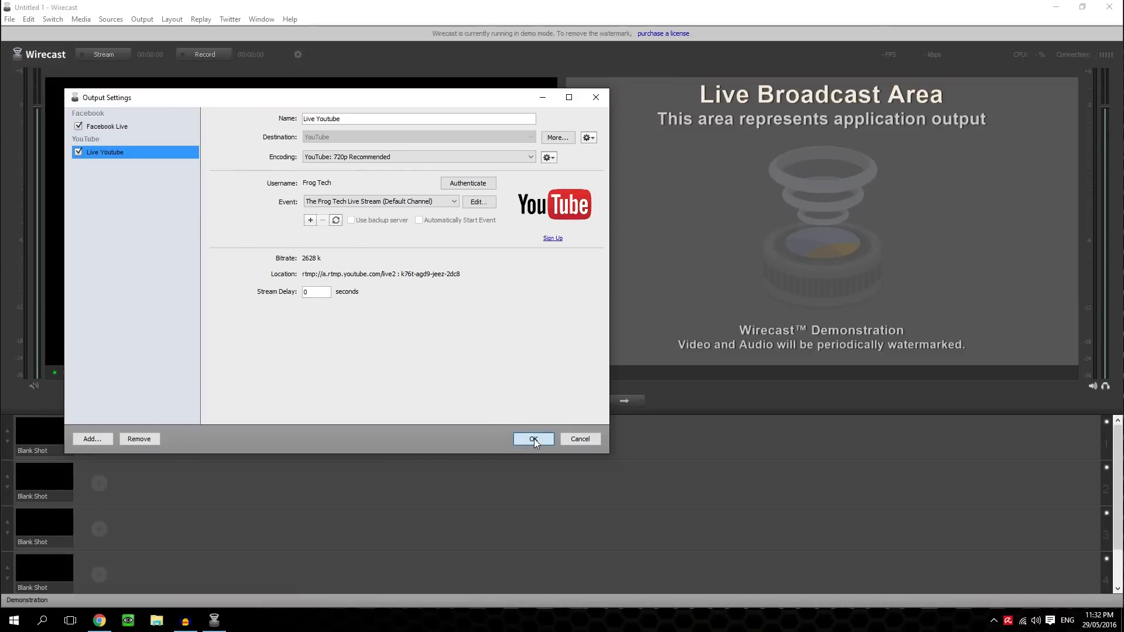
# Step: Confirm the output settings and add a Logitech webcam shot to the first layer, shown in preview
pyautogui.click(534, 439)
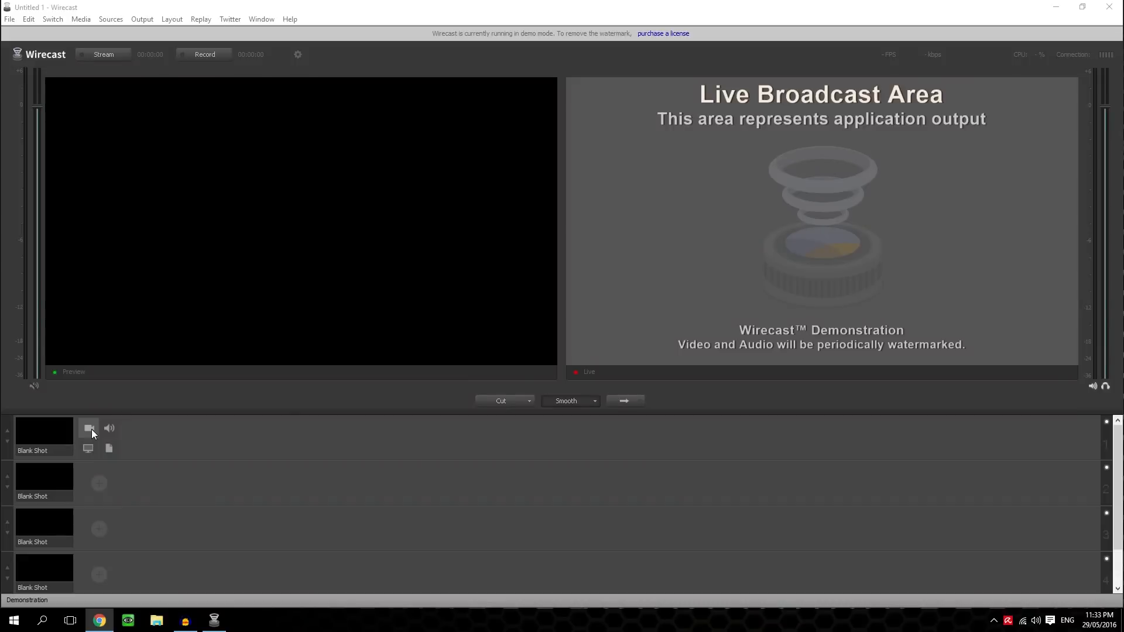
pyautogui.click(88, 428)
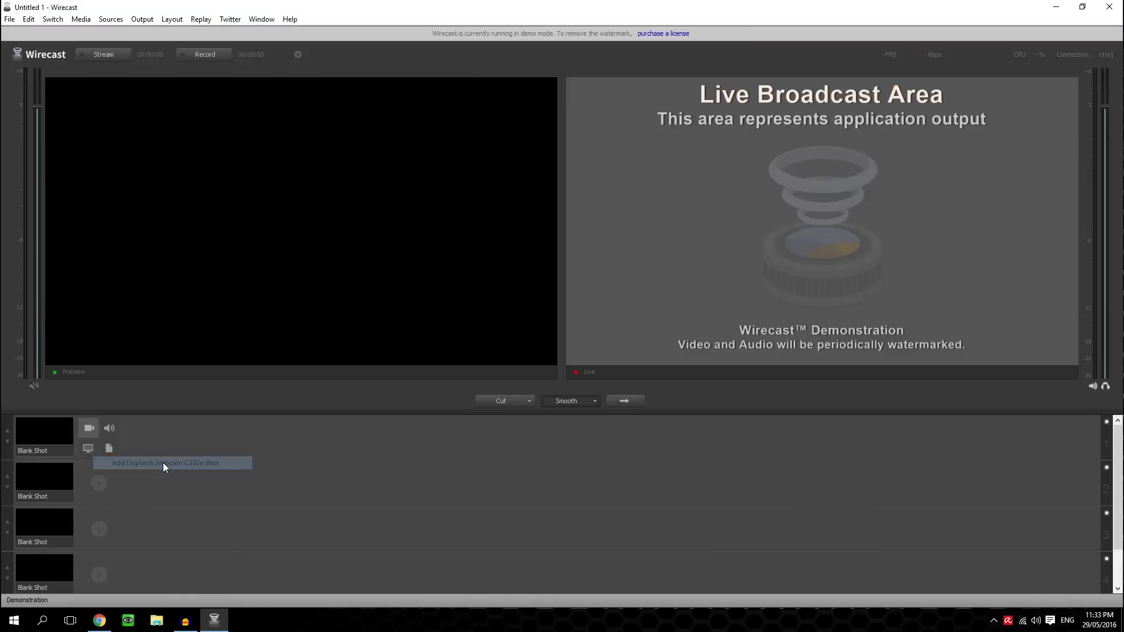
pyautogui.click(165, 463)
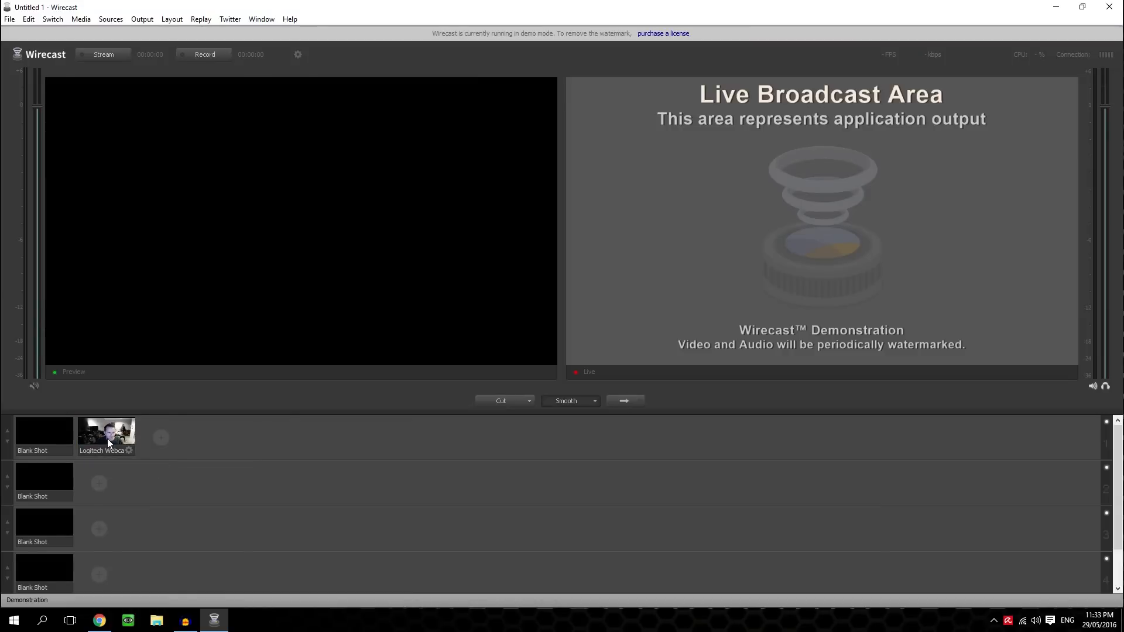
pyautogui.click(106, 436)
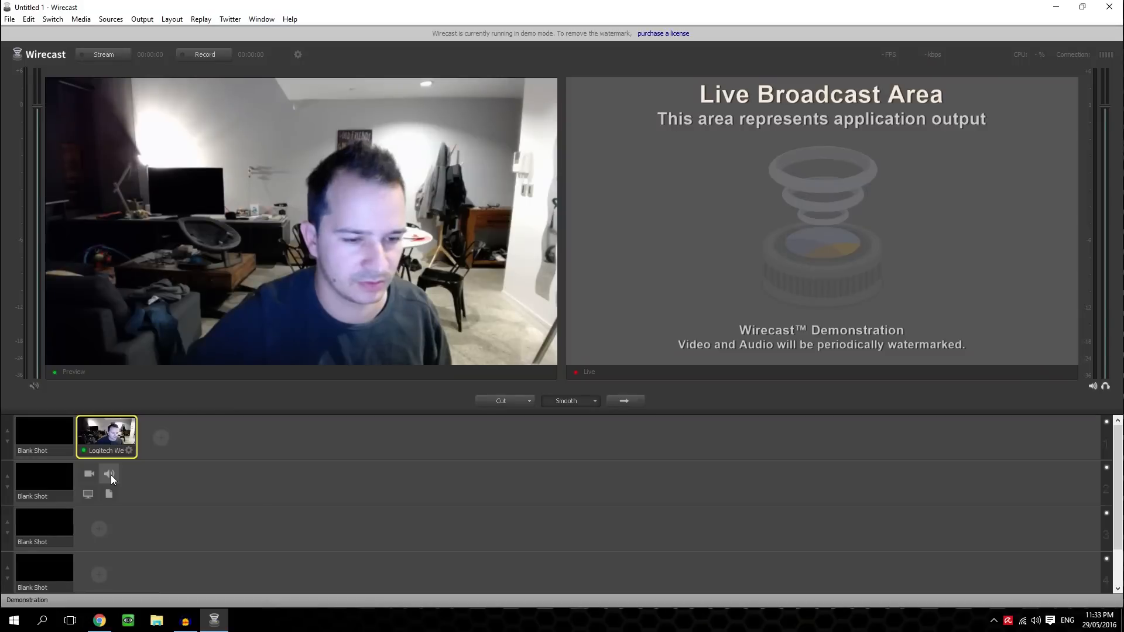
pyautogui.click(109, 475)
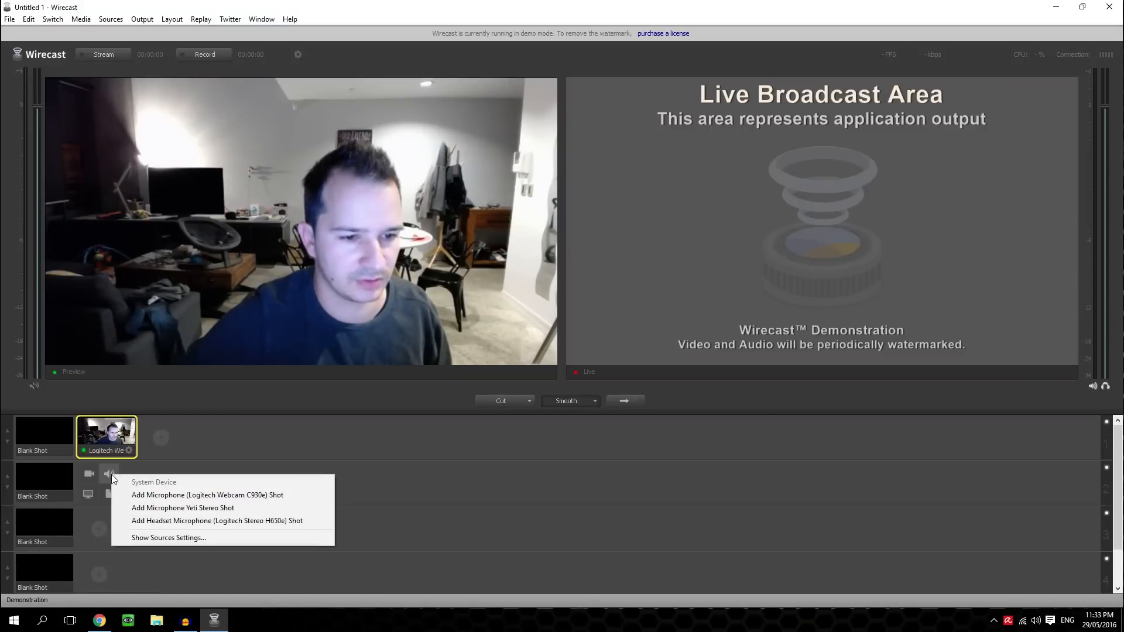
pyautogui.moveTo(207, 495)
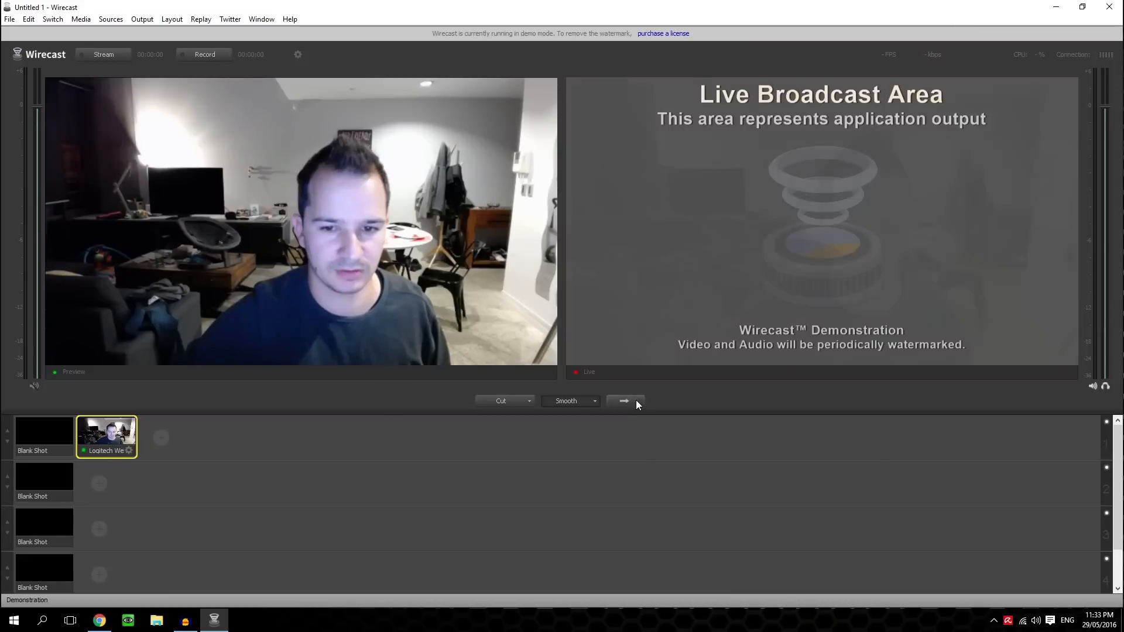
# Step: Transition the webcam shot to Live and start streaming to both outputs
pyautogui.click(623, 400)
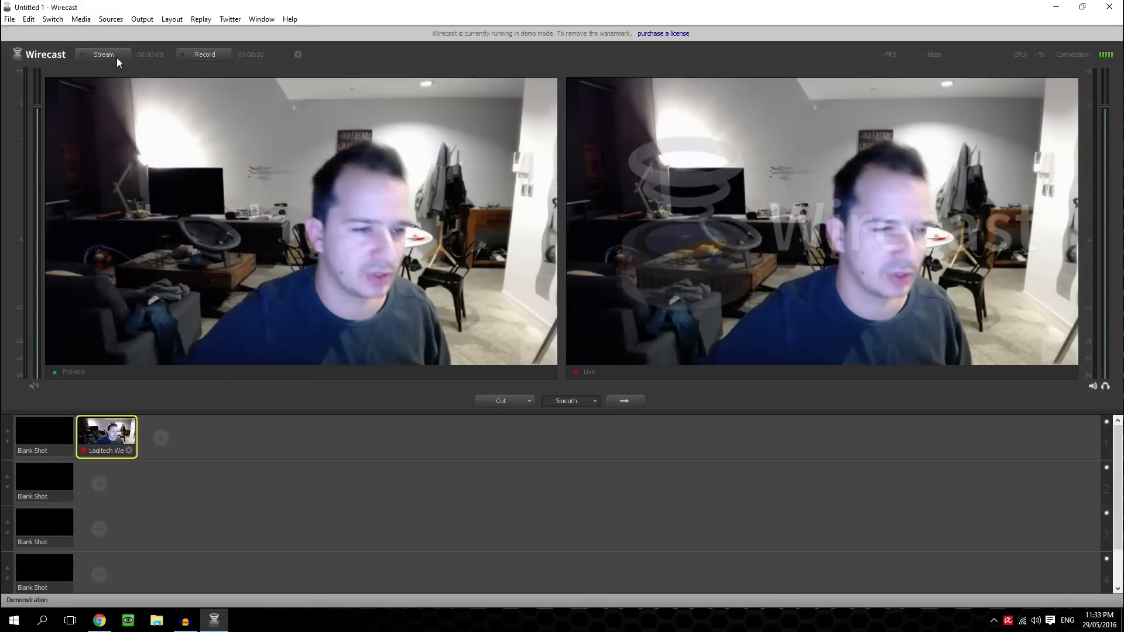
pyautogui.click(104, 54)
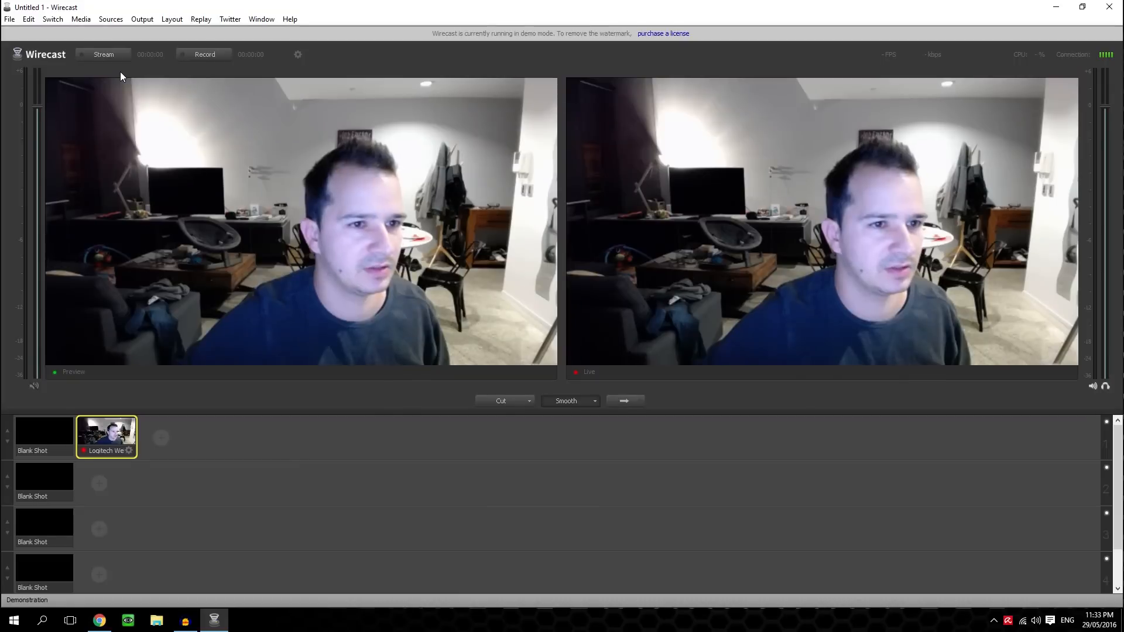
pyautogui.click(103, 54)
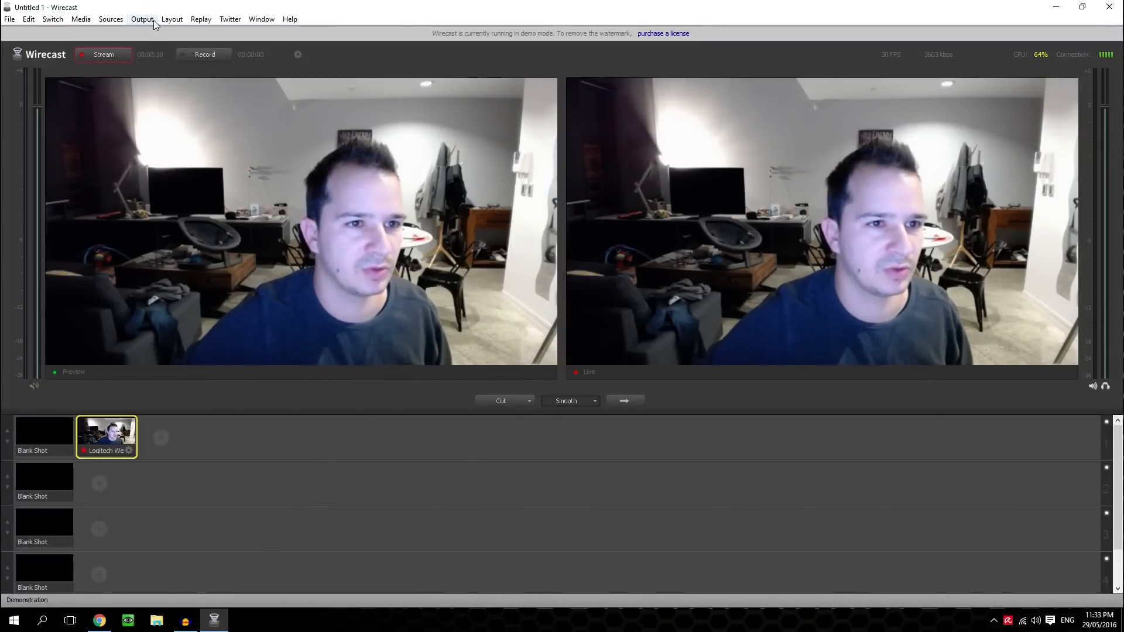
# Step: Play The Frog Tech Live Stream on YouTube in Chrome, then switch to the Facebook page tab
pyautogui.click(142, 19)
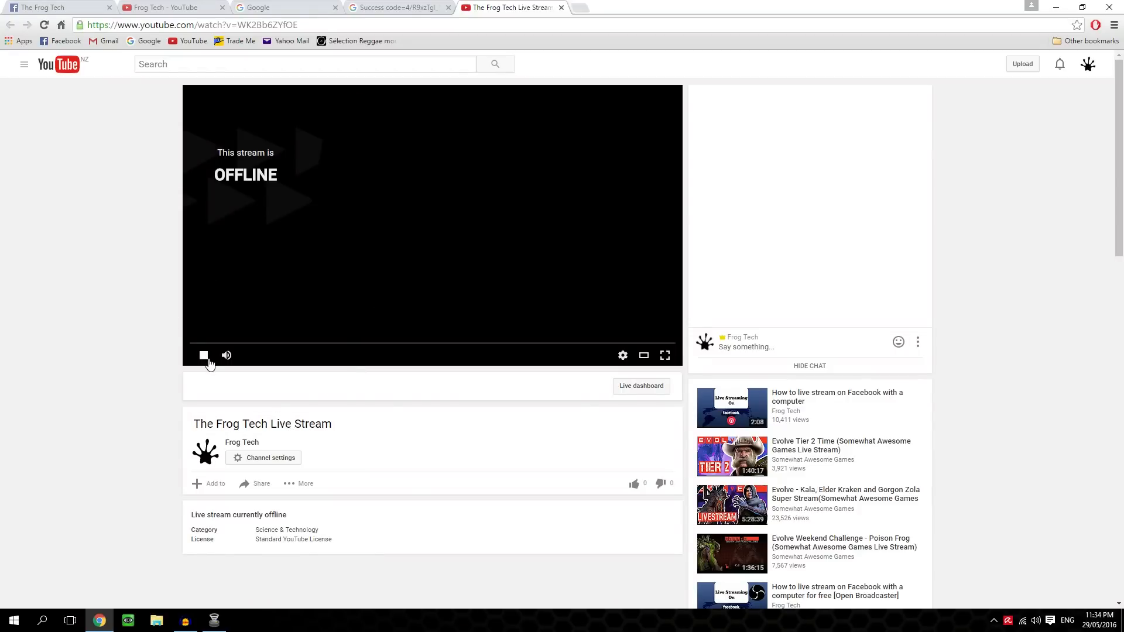
pyautogui.click(204, 355)
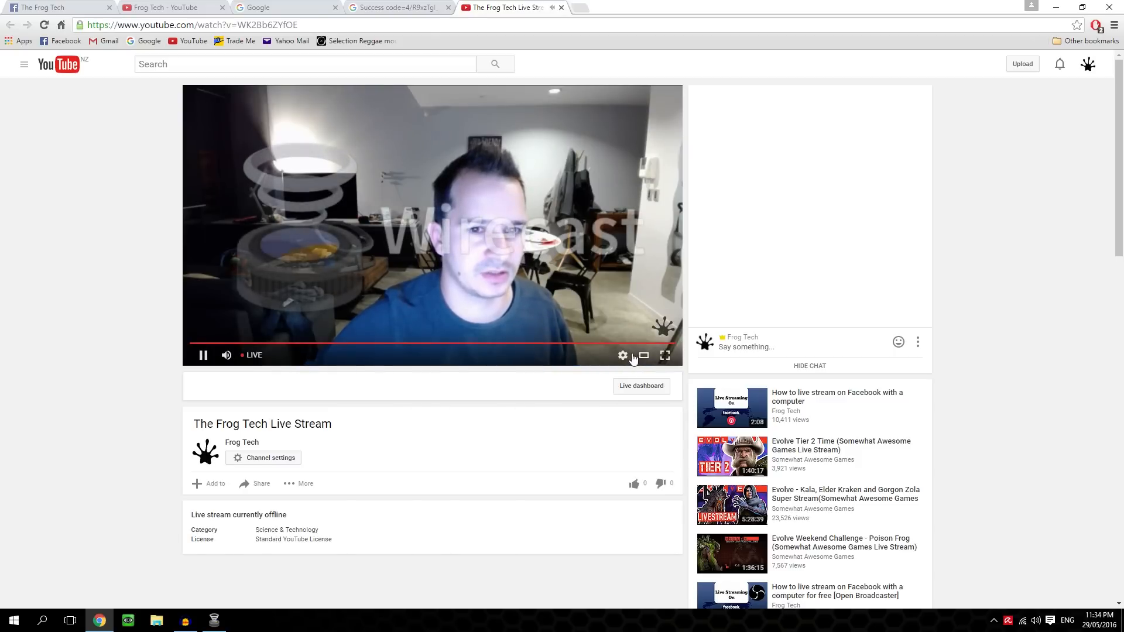
pyautogui.click(622, 356)
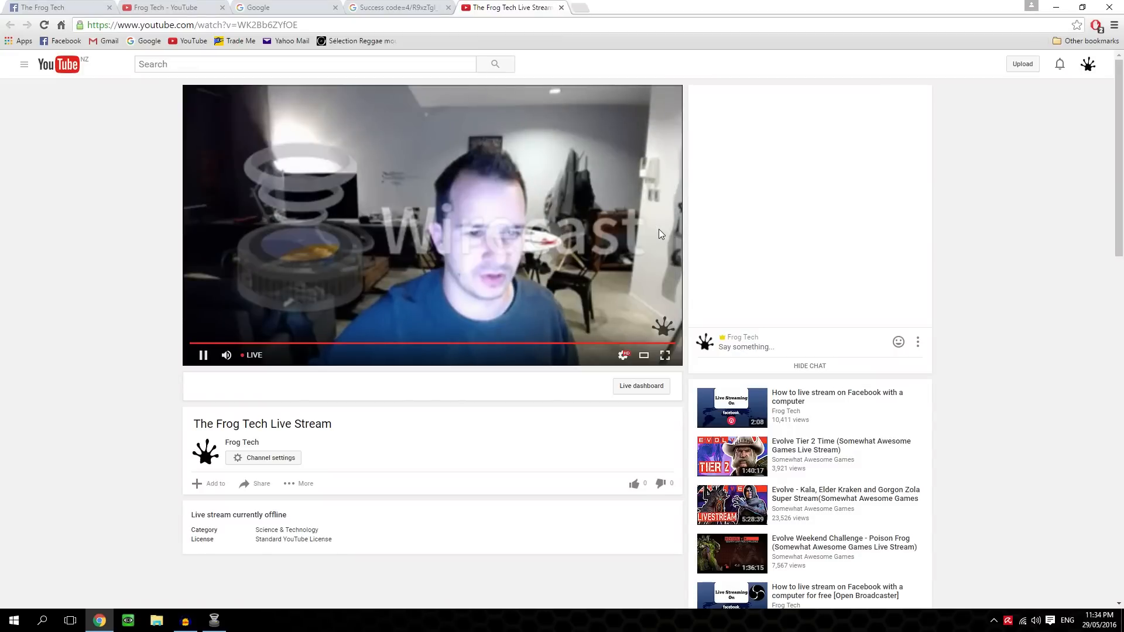
pyautogui.moveTo(443, 420)
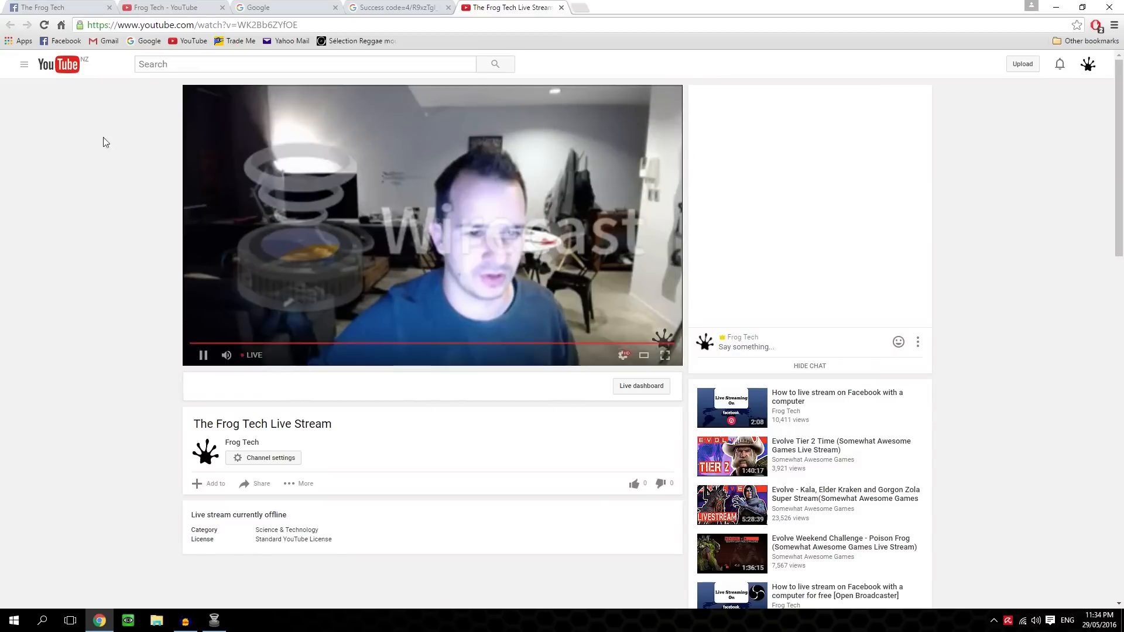
pyautogui.click(57, 7)
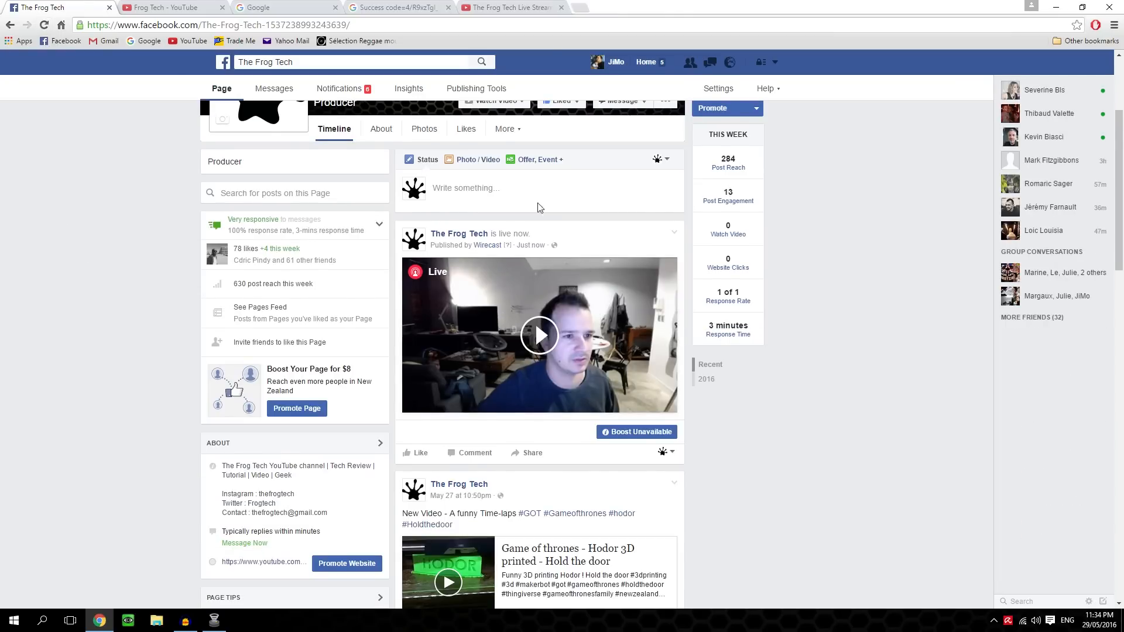
# Step: Compare the Frog Tech Facebook and YouTube live streams in the browser, then bring Wirecast back to the front
pyautogui.click(511, 7)
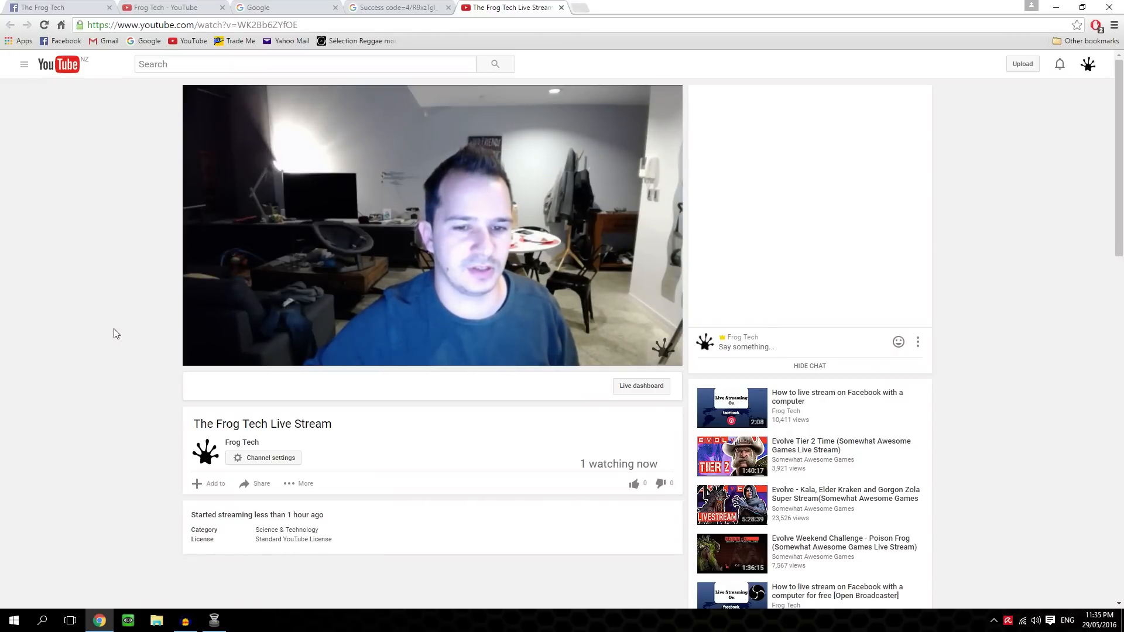
pyautogui.click(54, 9)
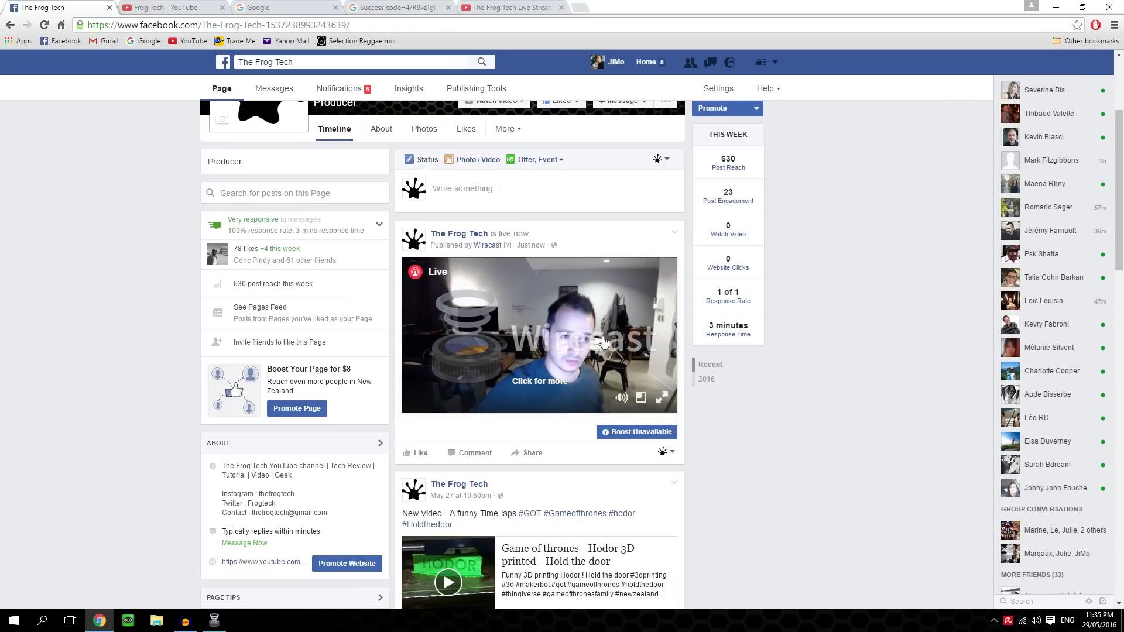
pyautogui.click(511, 7)
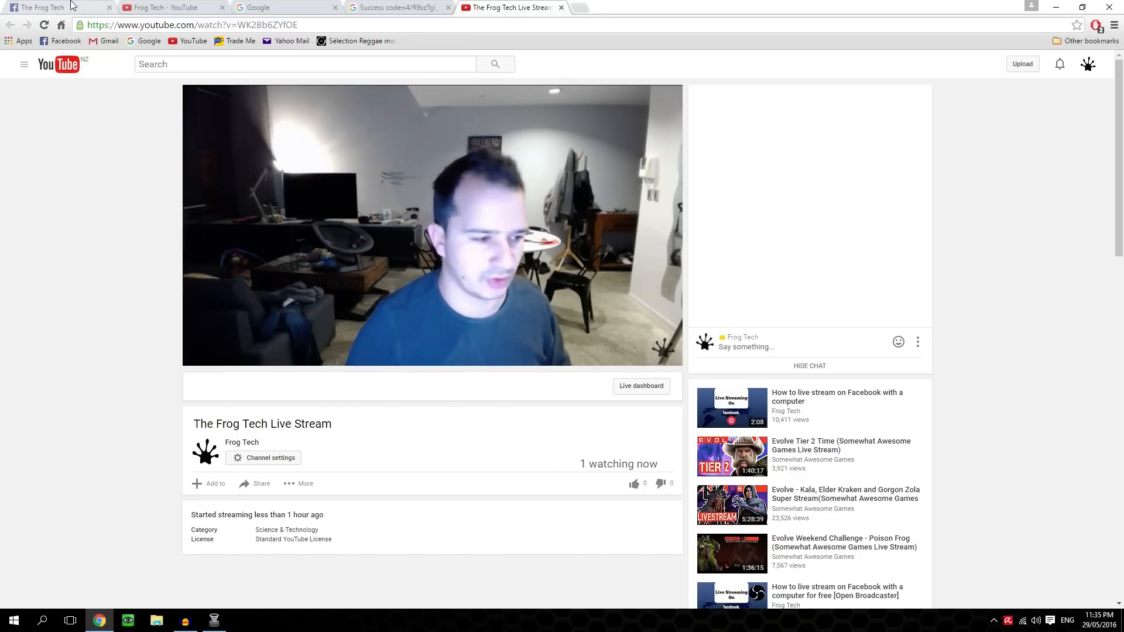
pyautogui.click(54, 7)
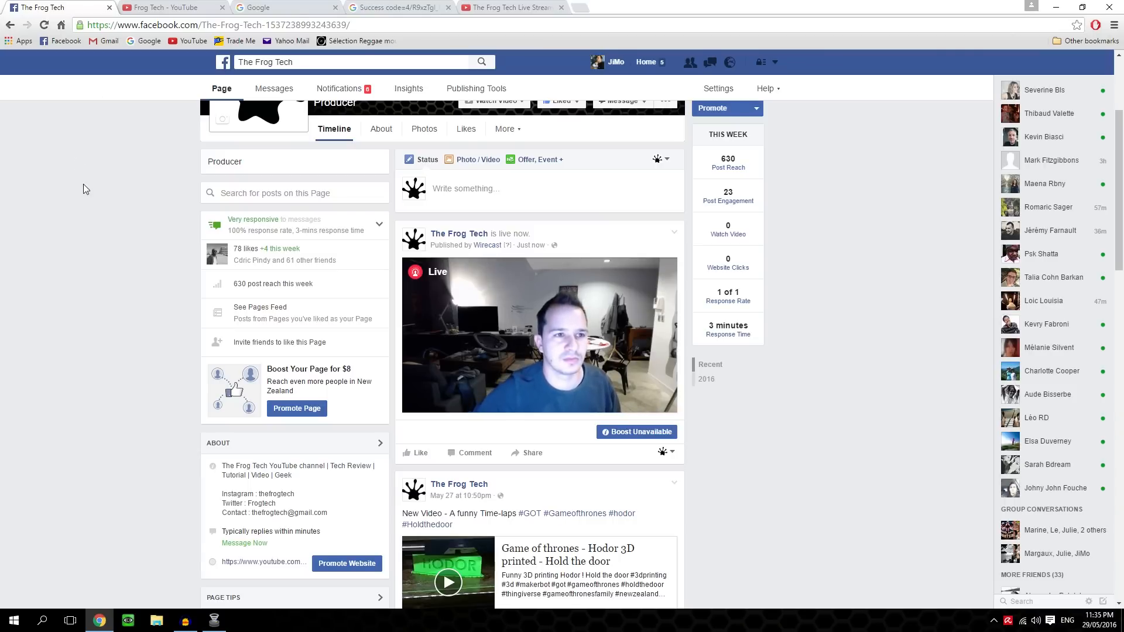
pyautogui.click(509, 8)
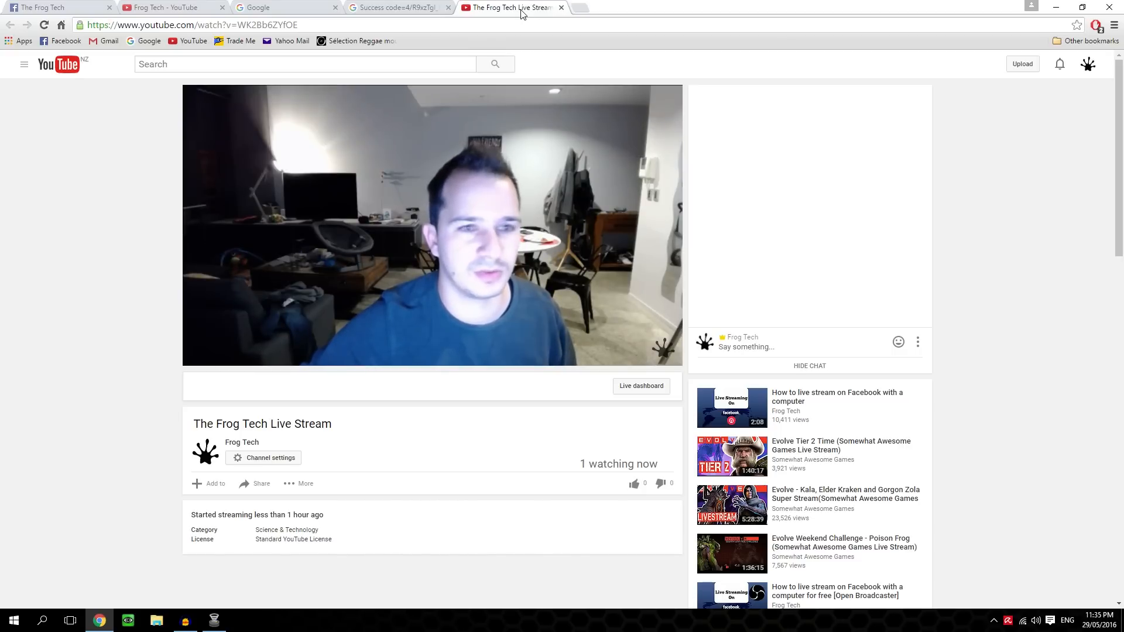
pyautogui.click(213, 621)
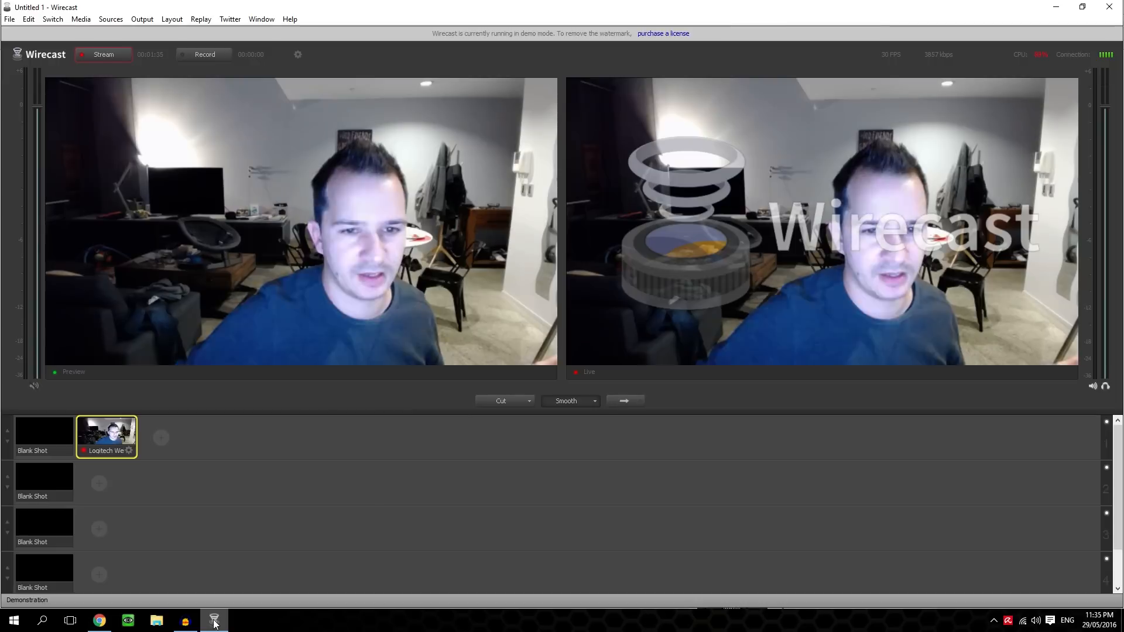